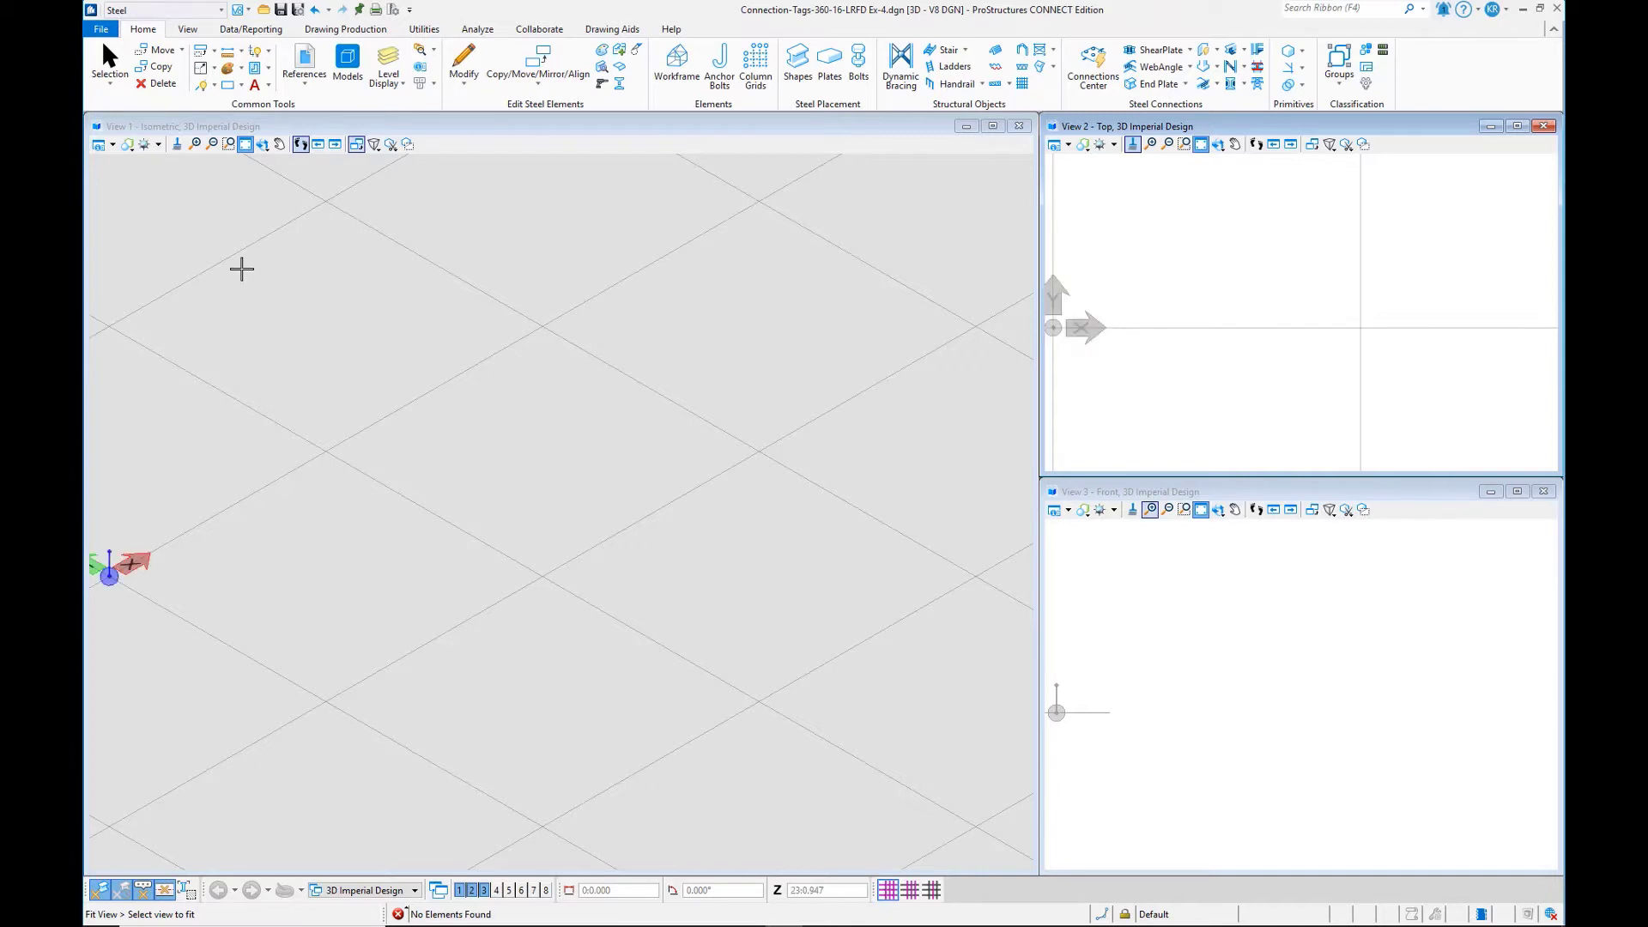
Step: Show the ProStructures File Types import formats from File > Import
left_click(100, 28)
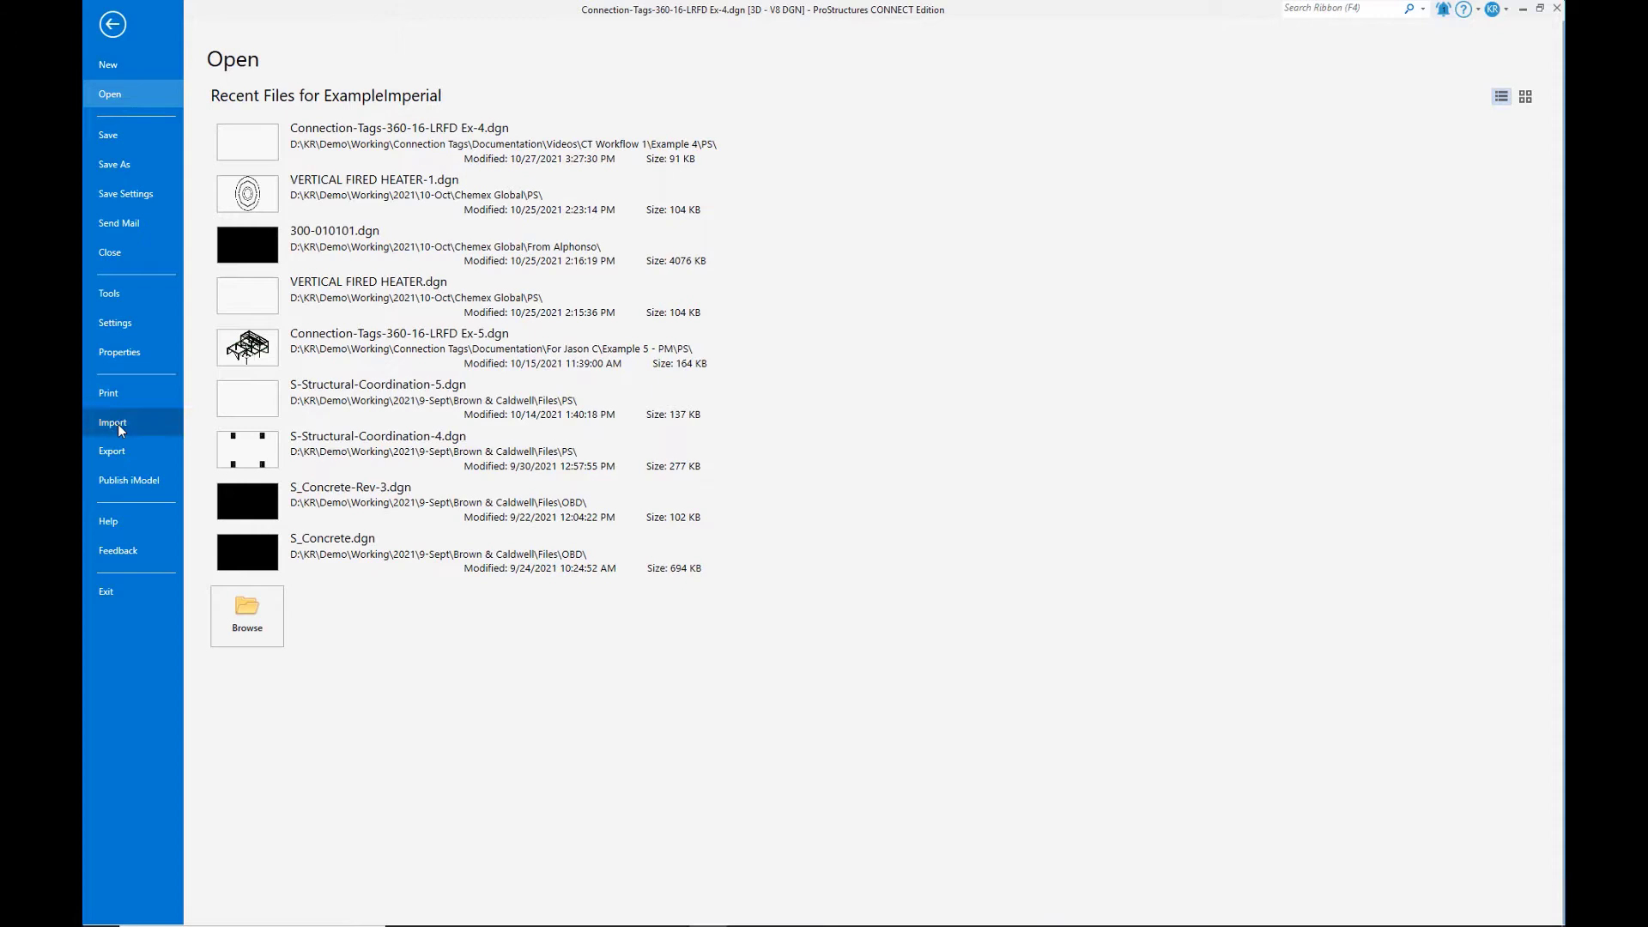
left_click(113, 423)
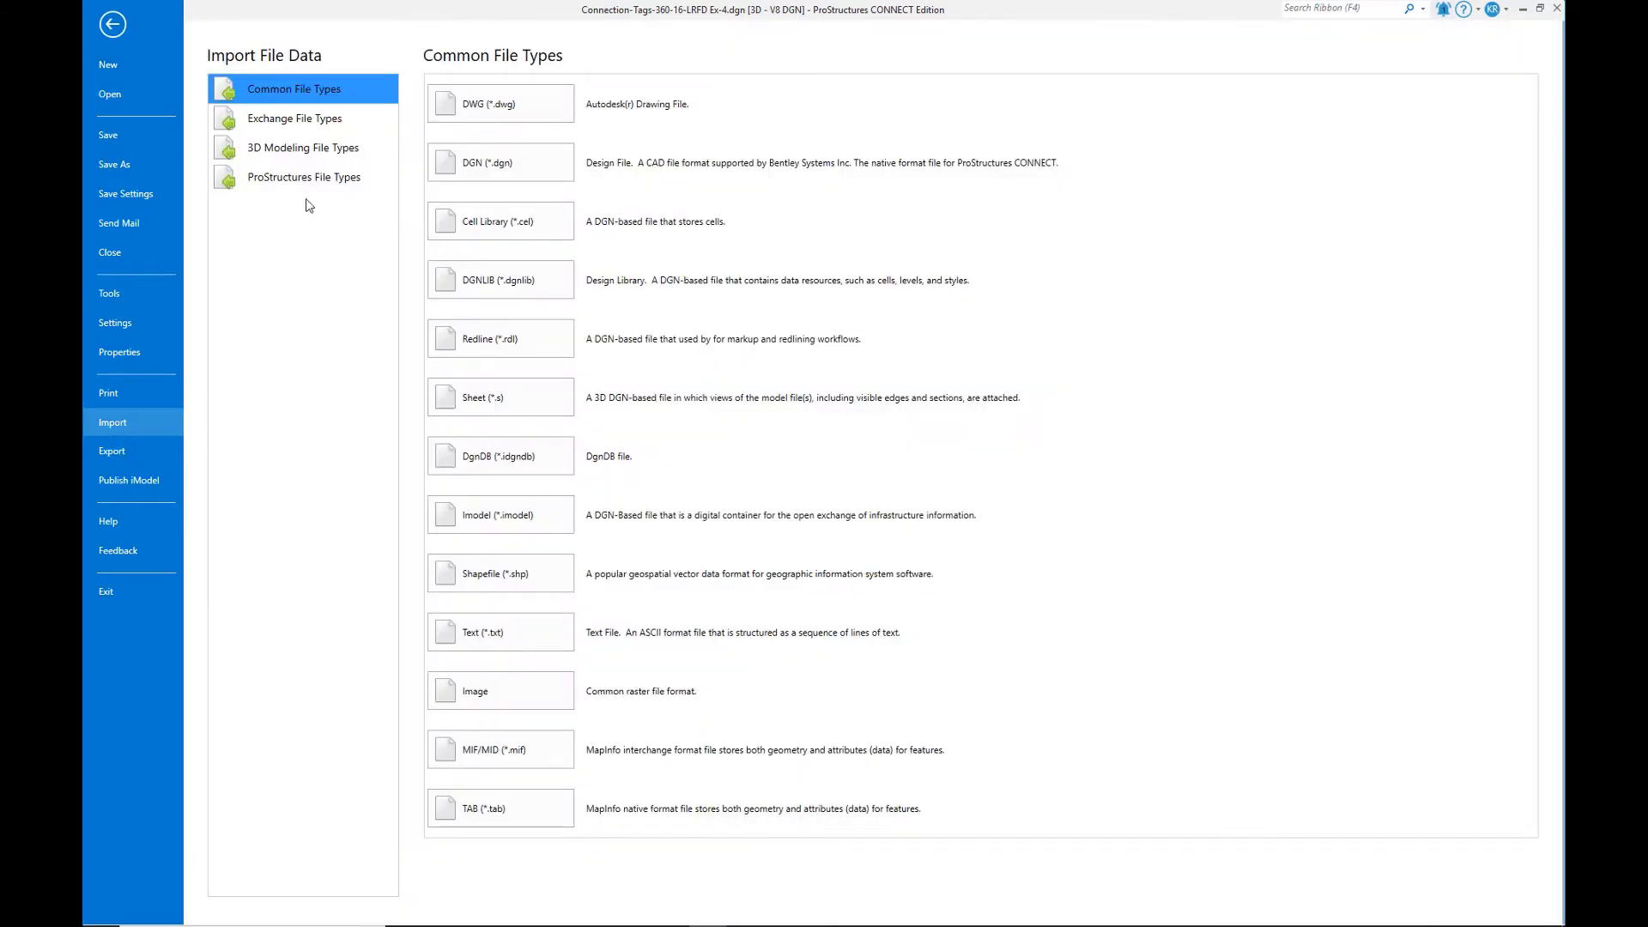
mouse_move(307, 187)
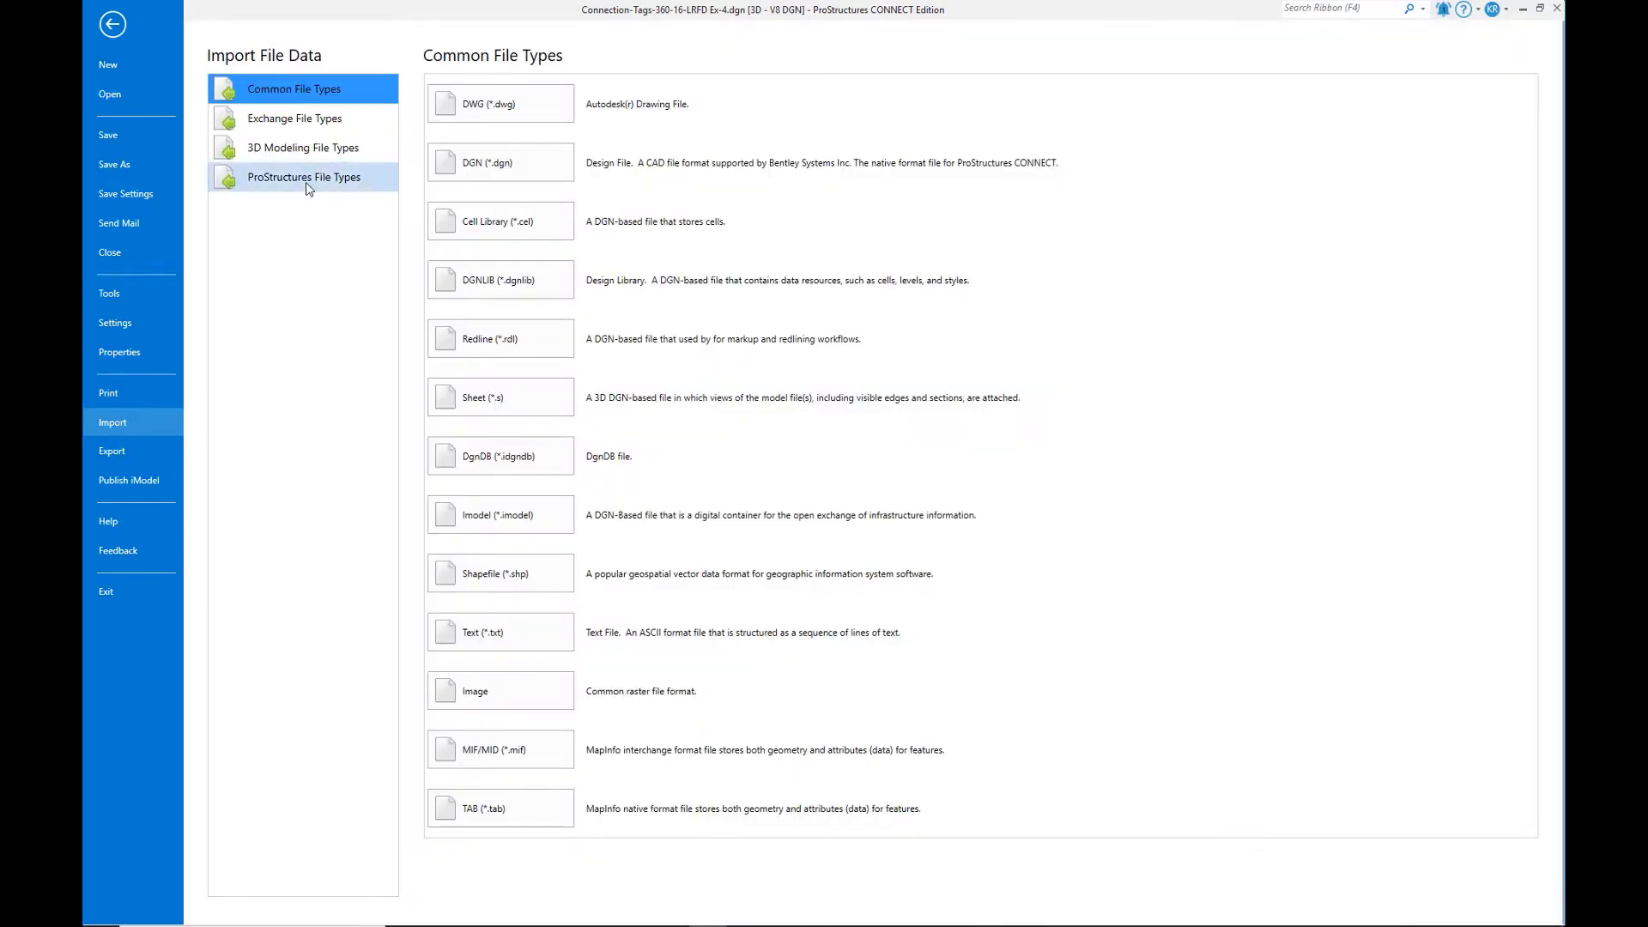
left_click(302, 177)
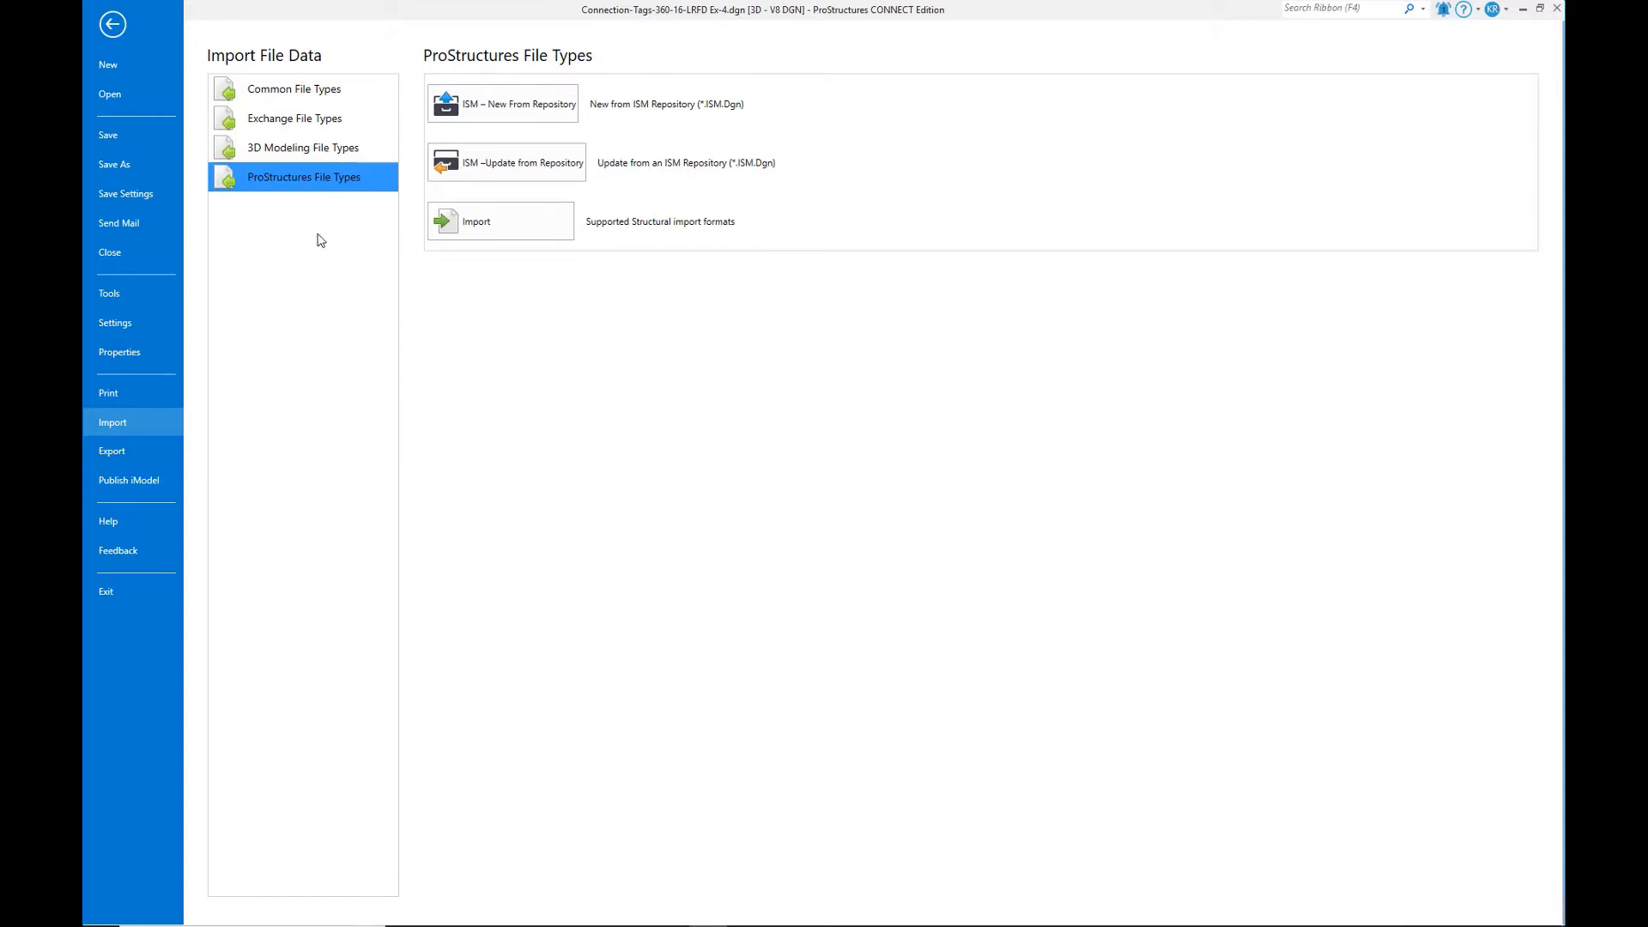
mouse_move(492, 120)
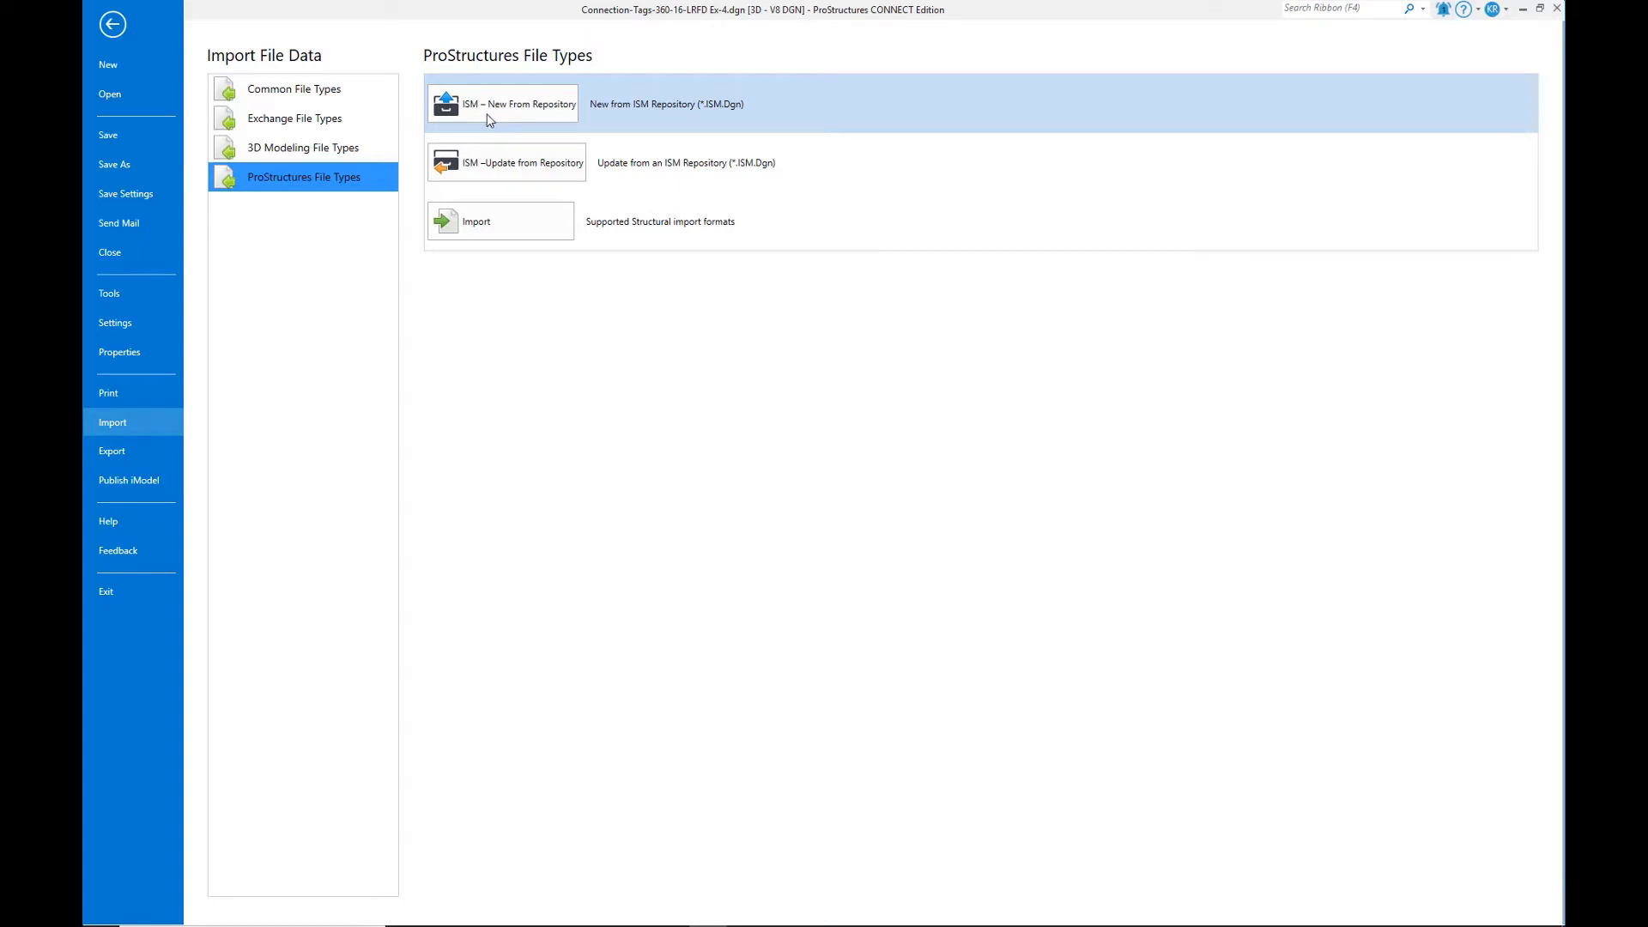
Step: Choose CONNECTION-TAGS AISC-360-16-LRFD EX-4.ism.dgn from the iTwin folder as the ISM repository source
left_click(501, 103)
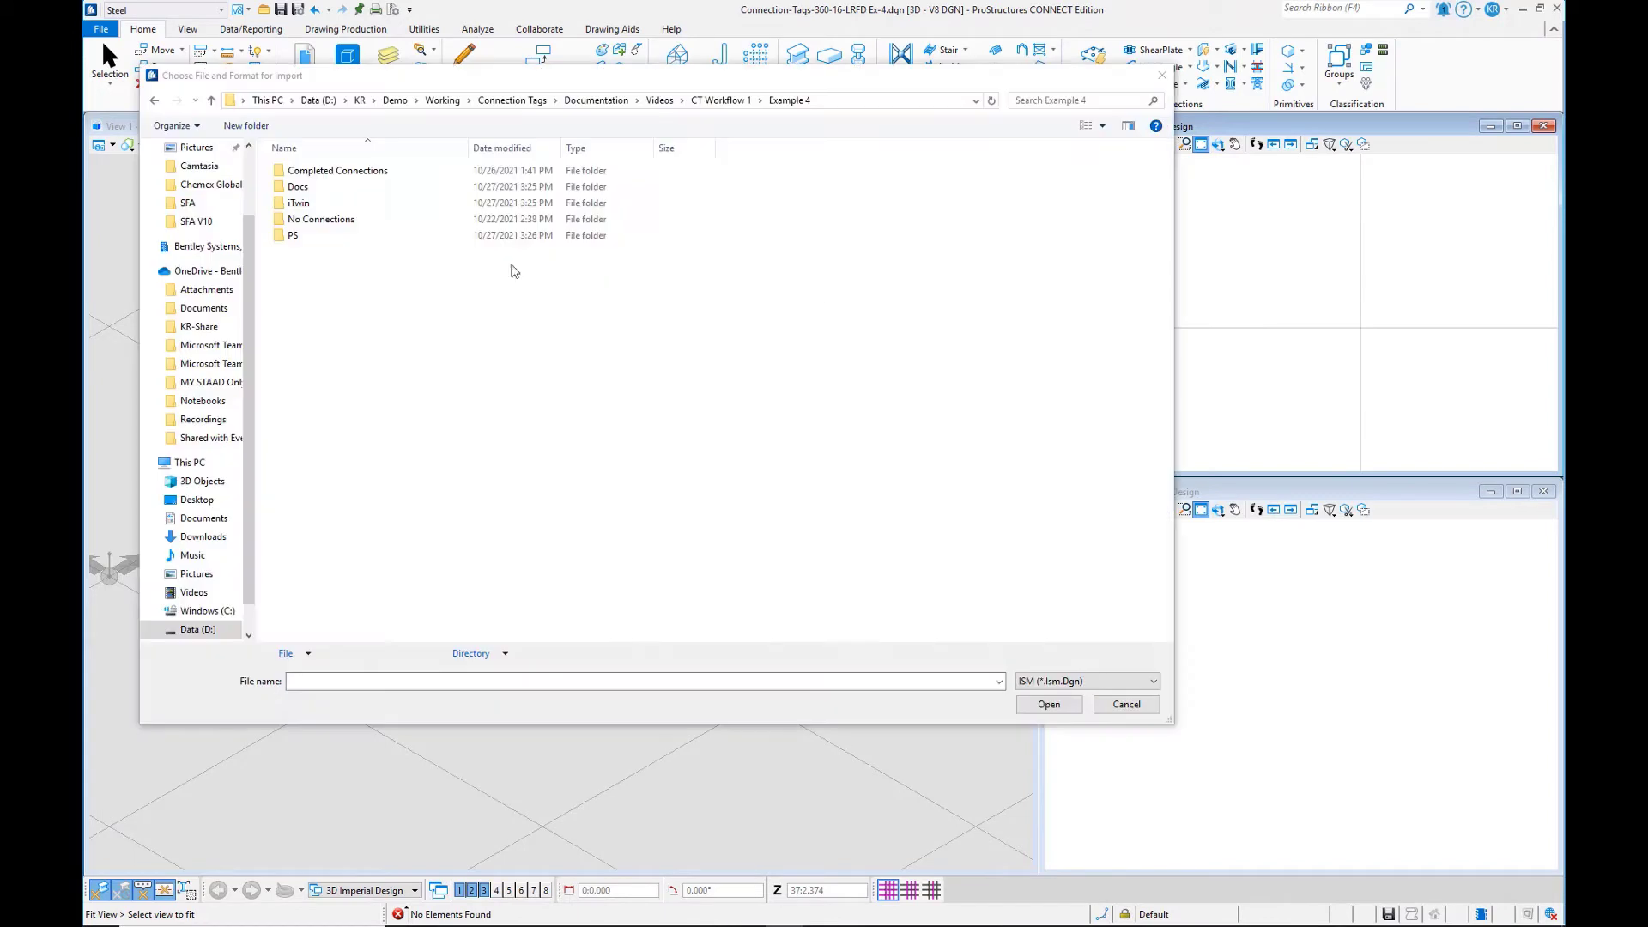
mouse_move(493, 278)
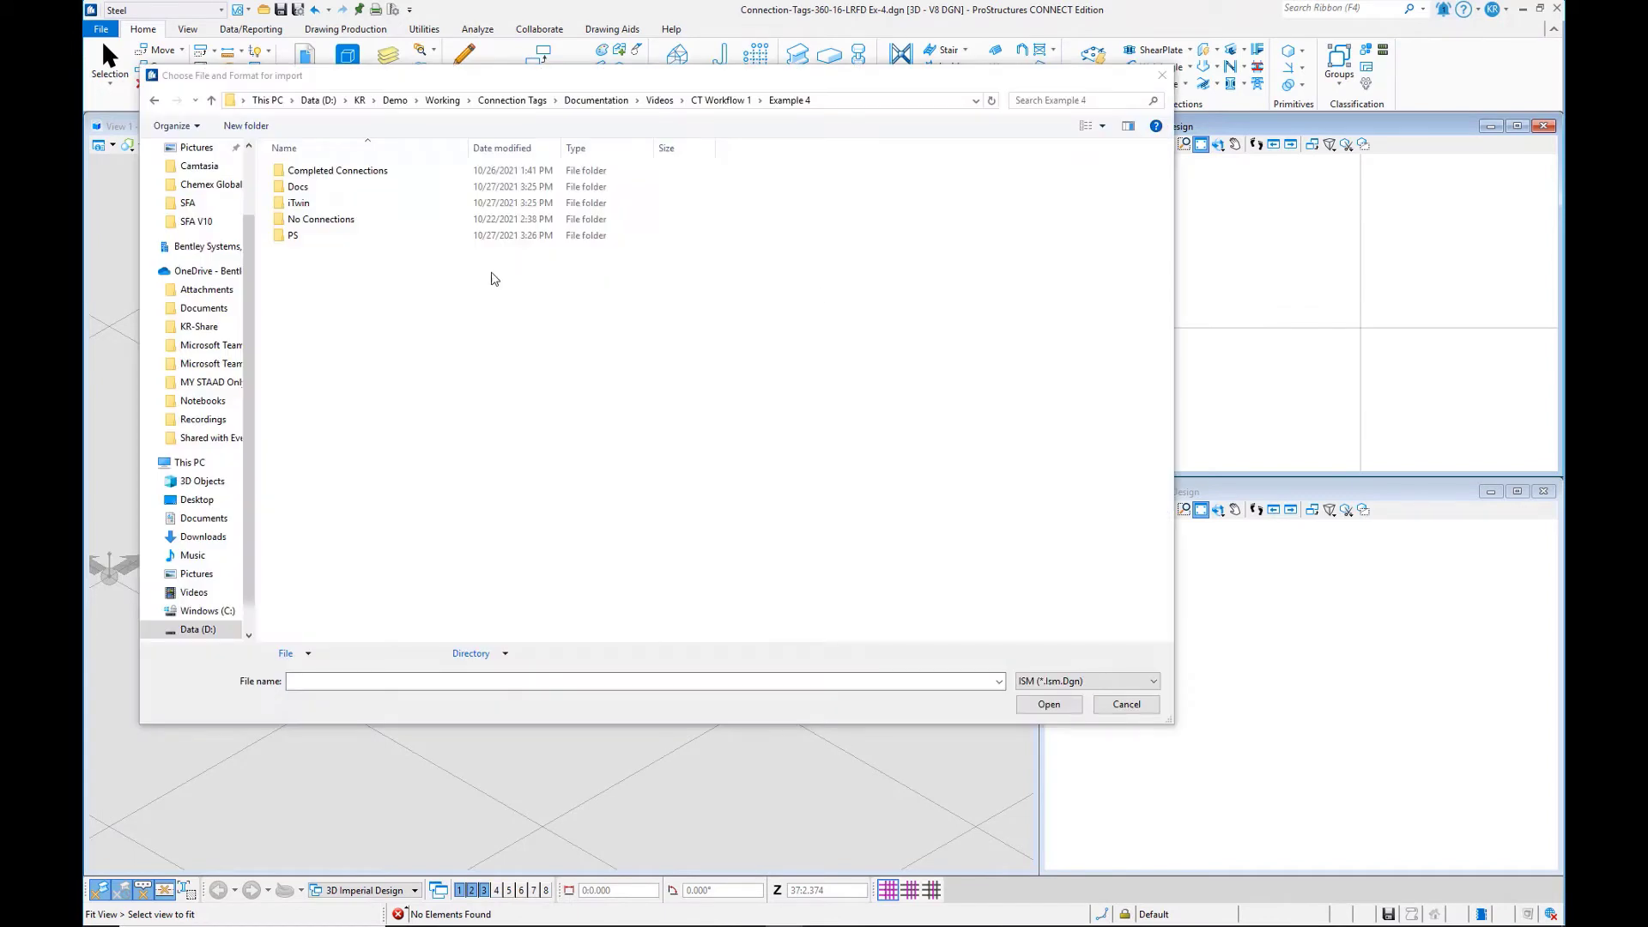
left_click(295, 235)
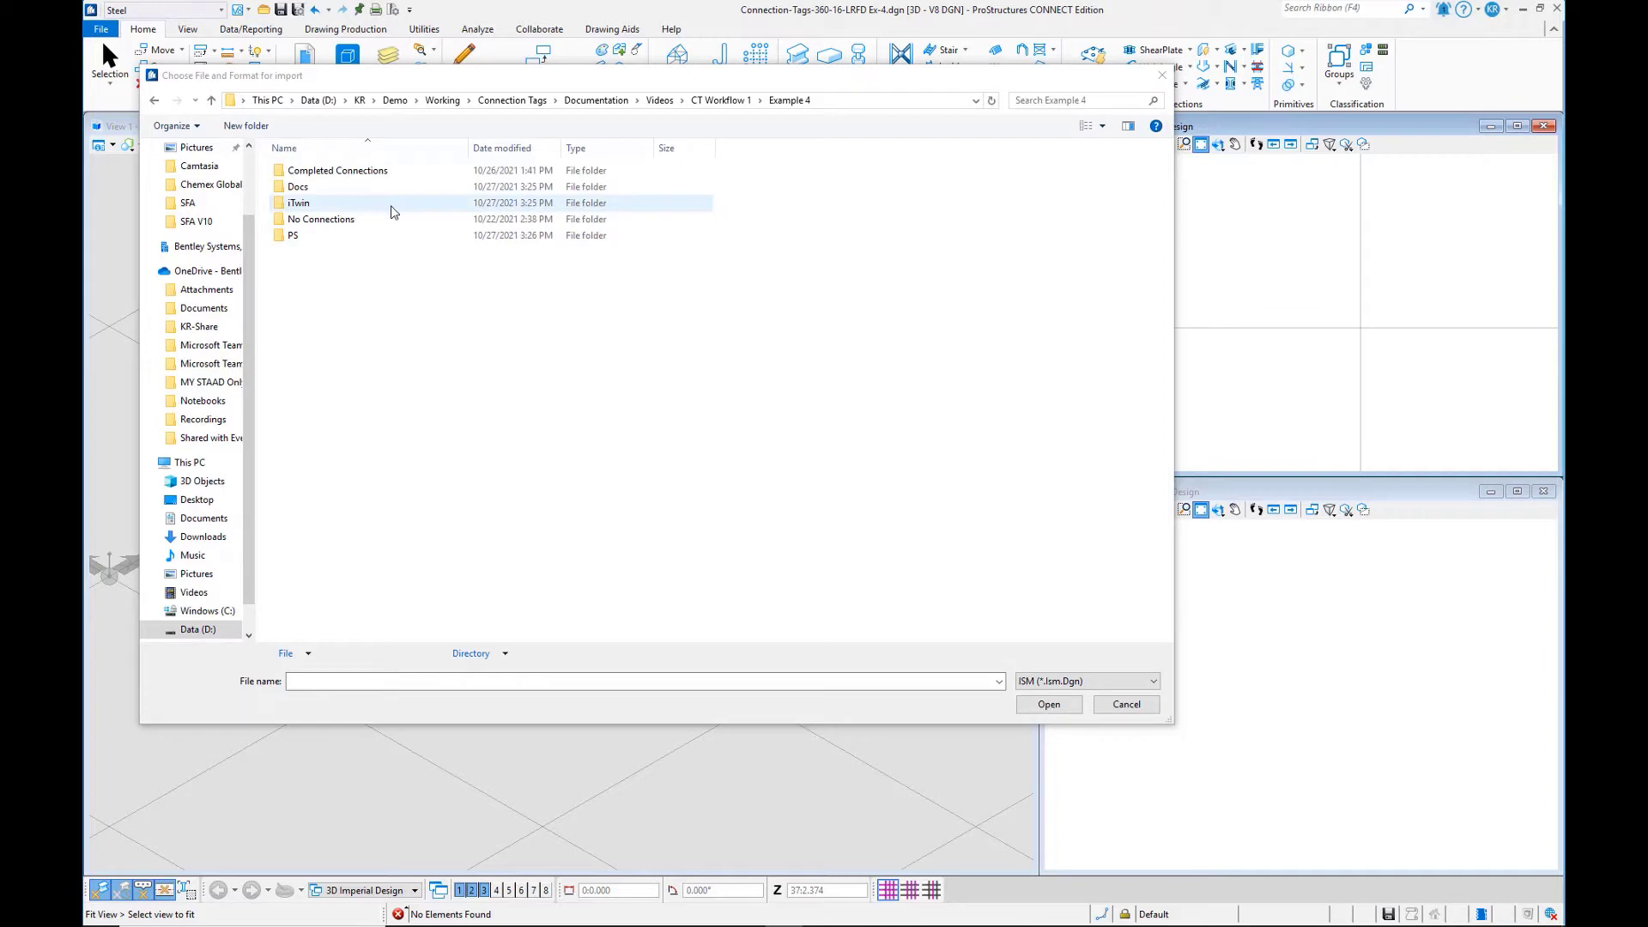
double_click(298, 203)
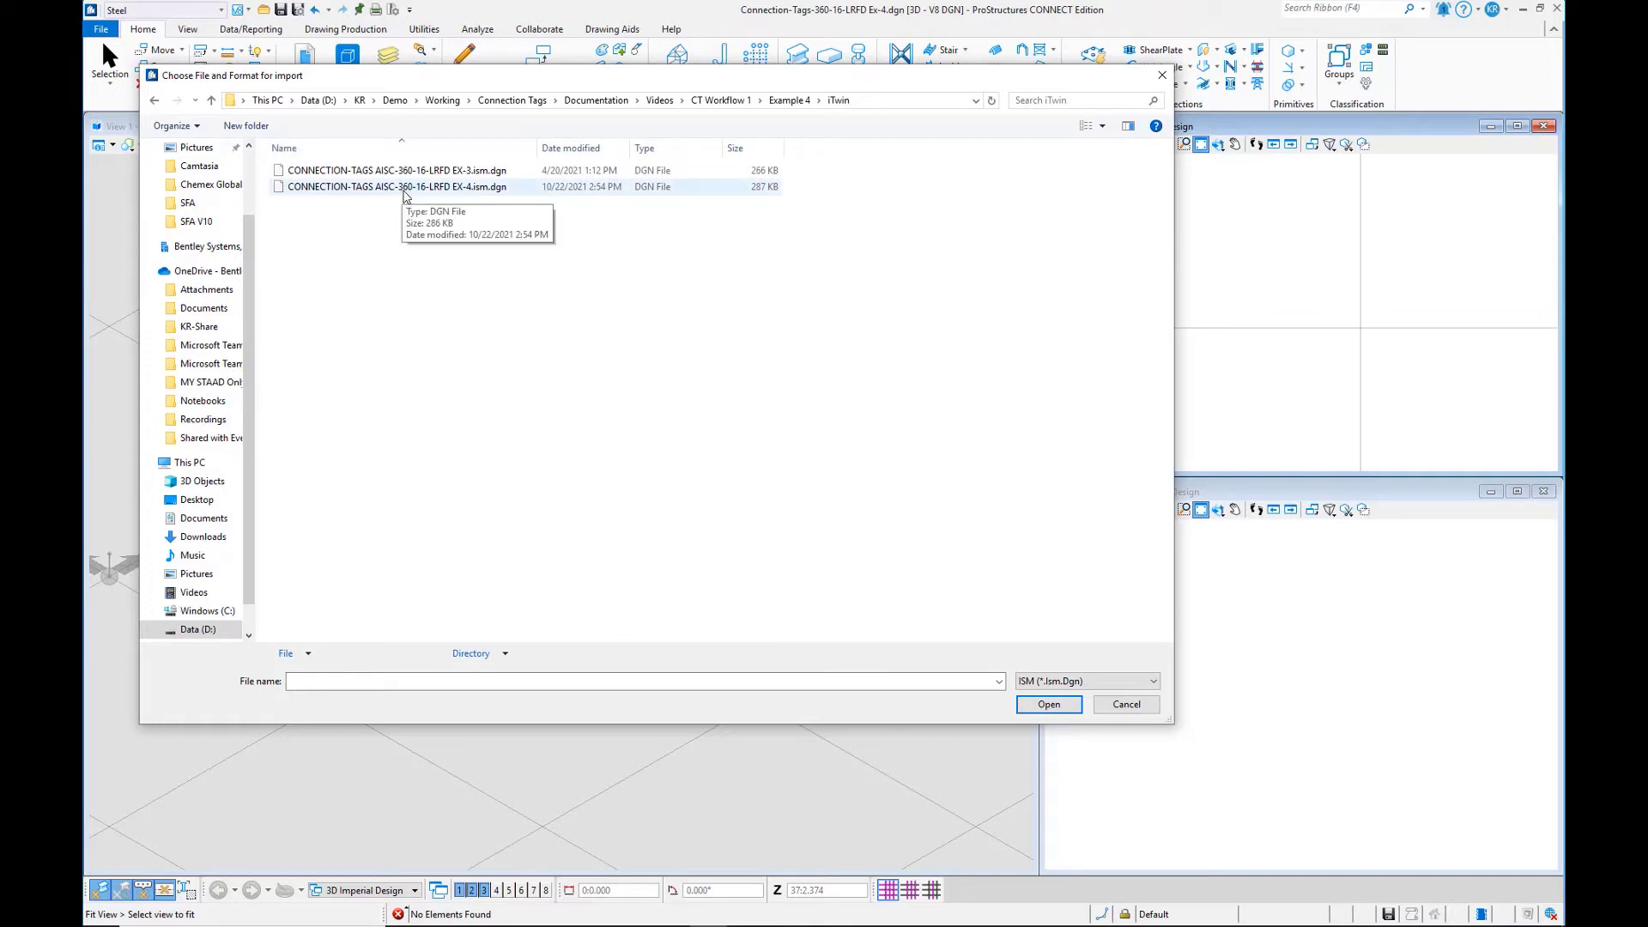
left_click(412, 186)
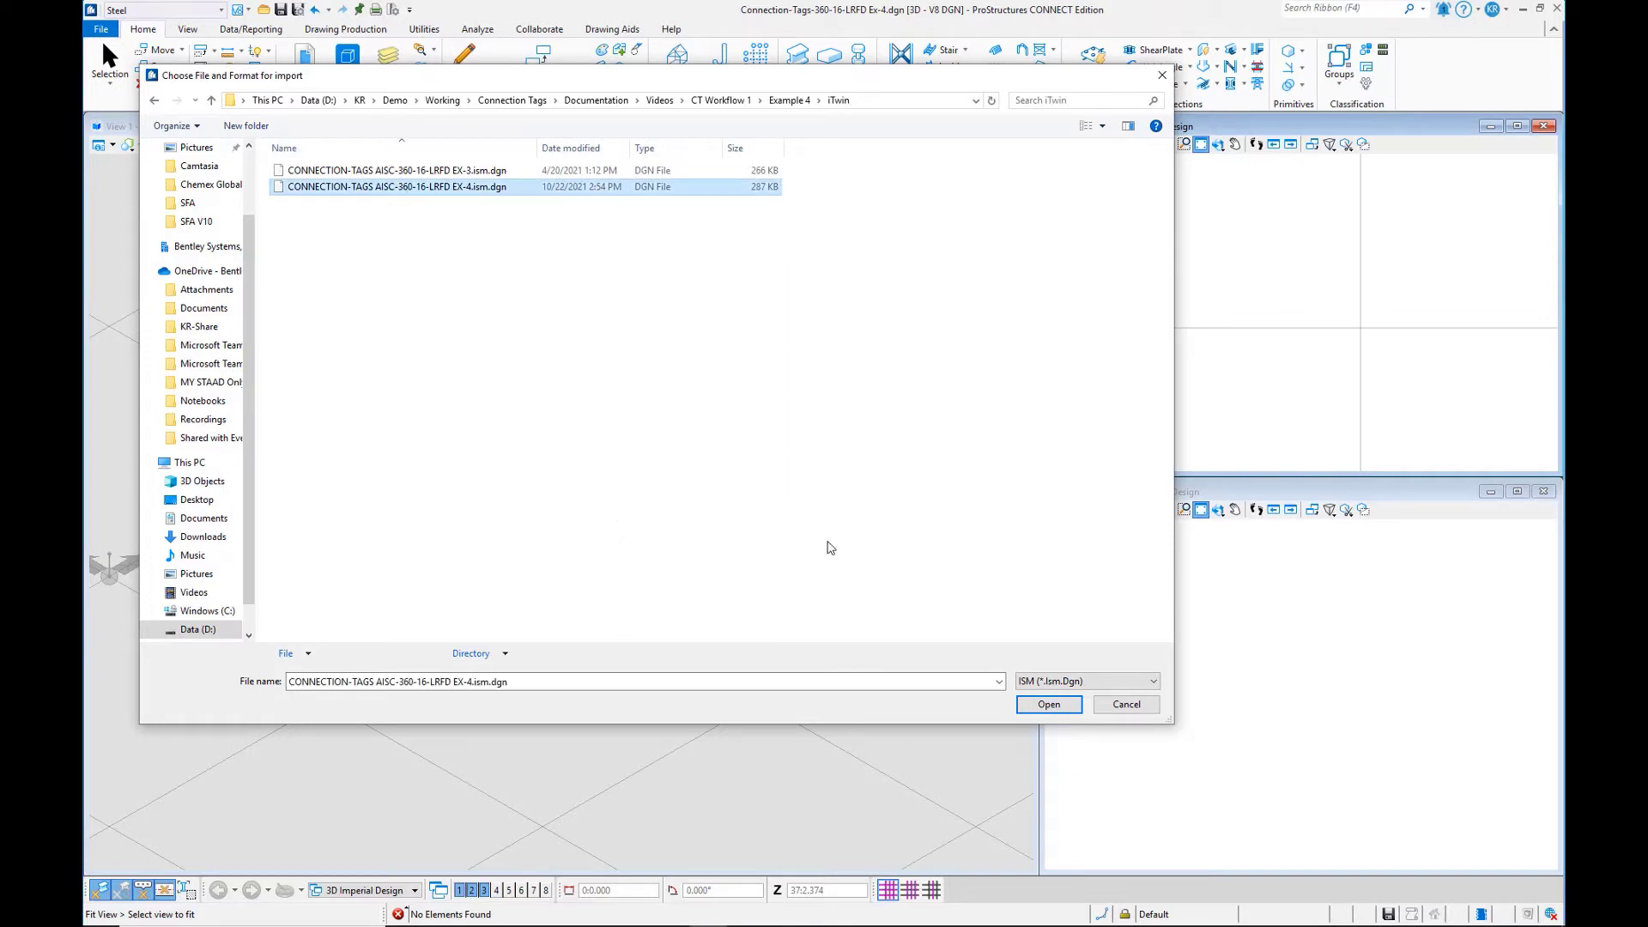
left_click(1047, 704)
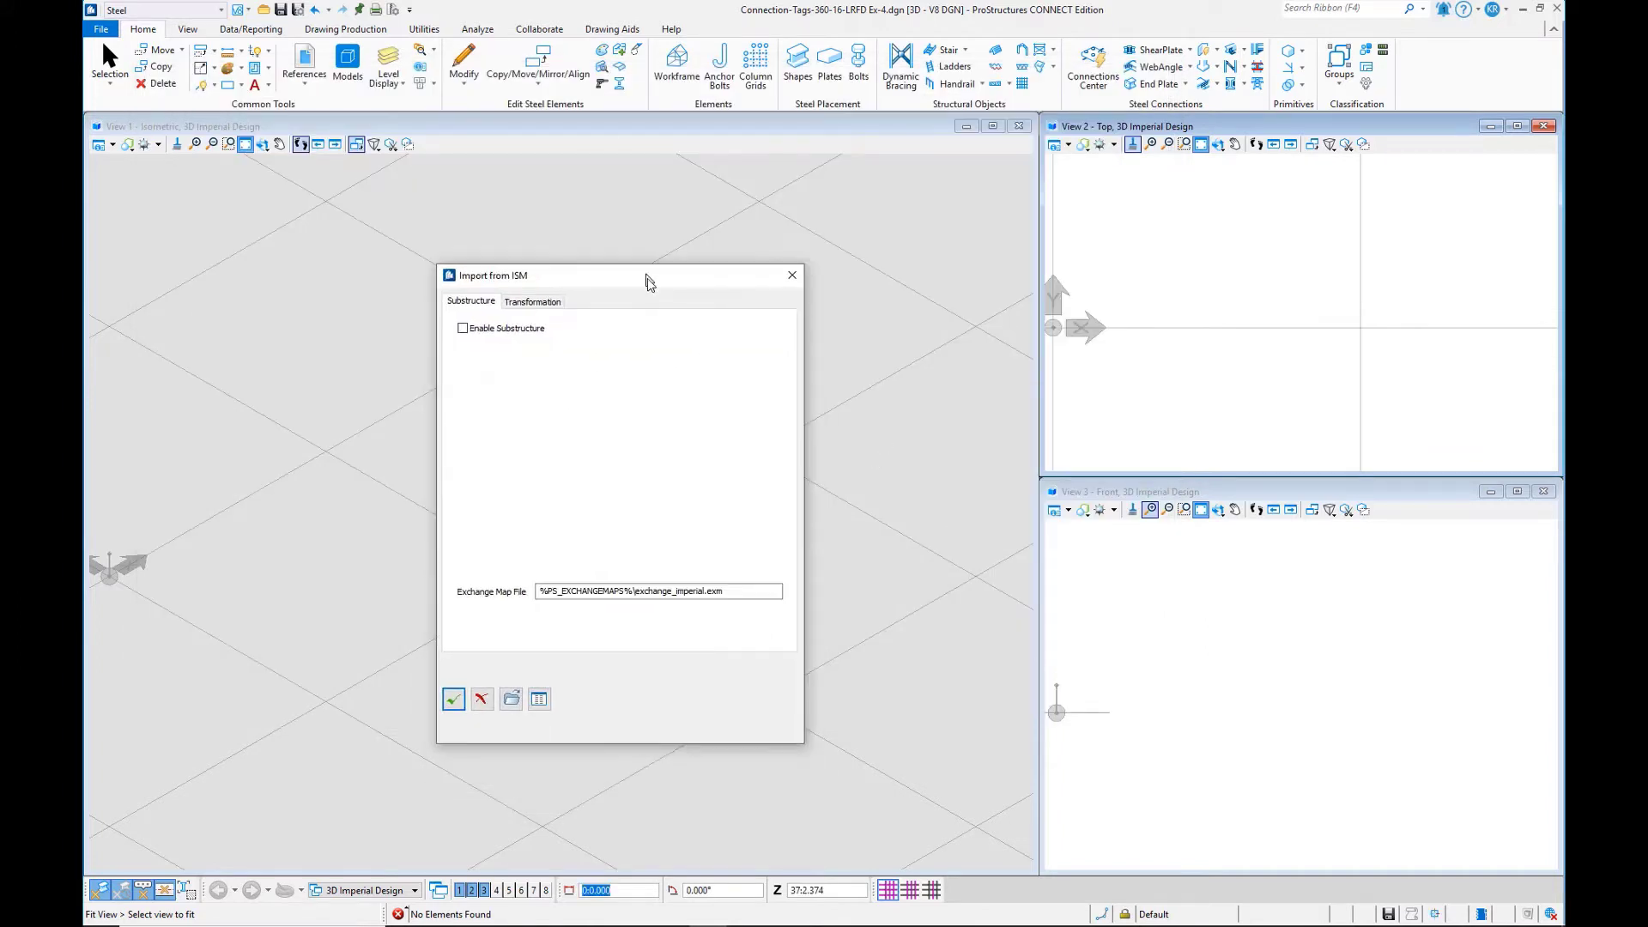
mouse_move(614, 501)
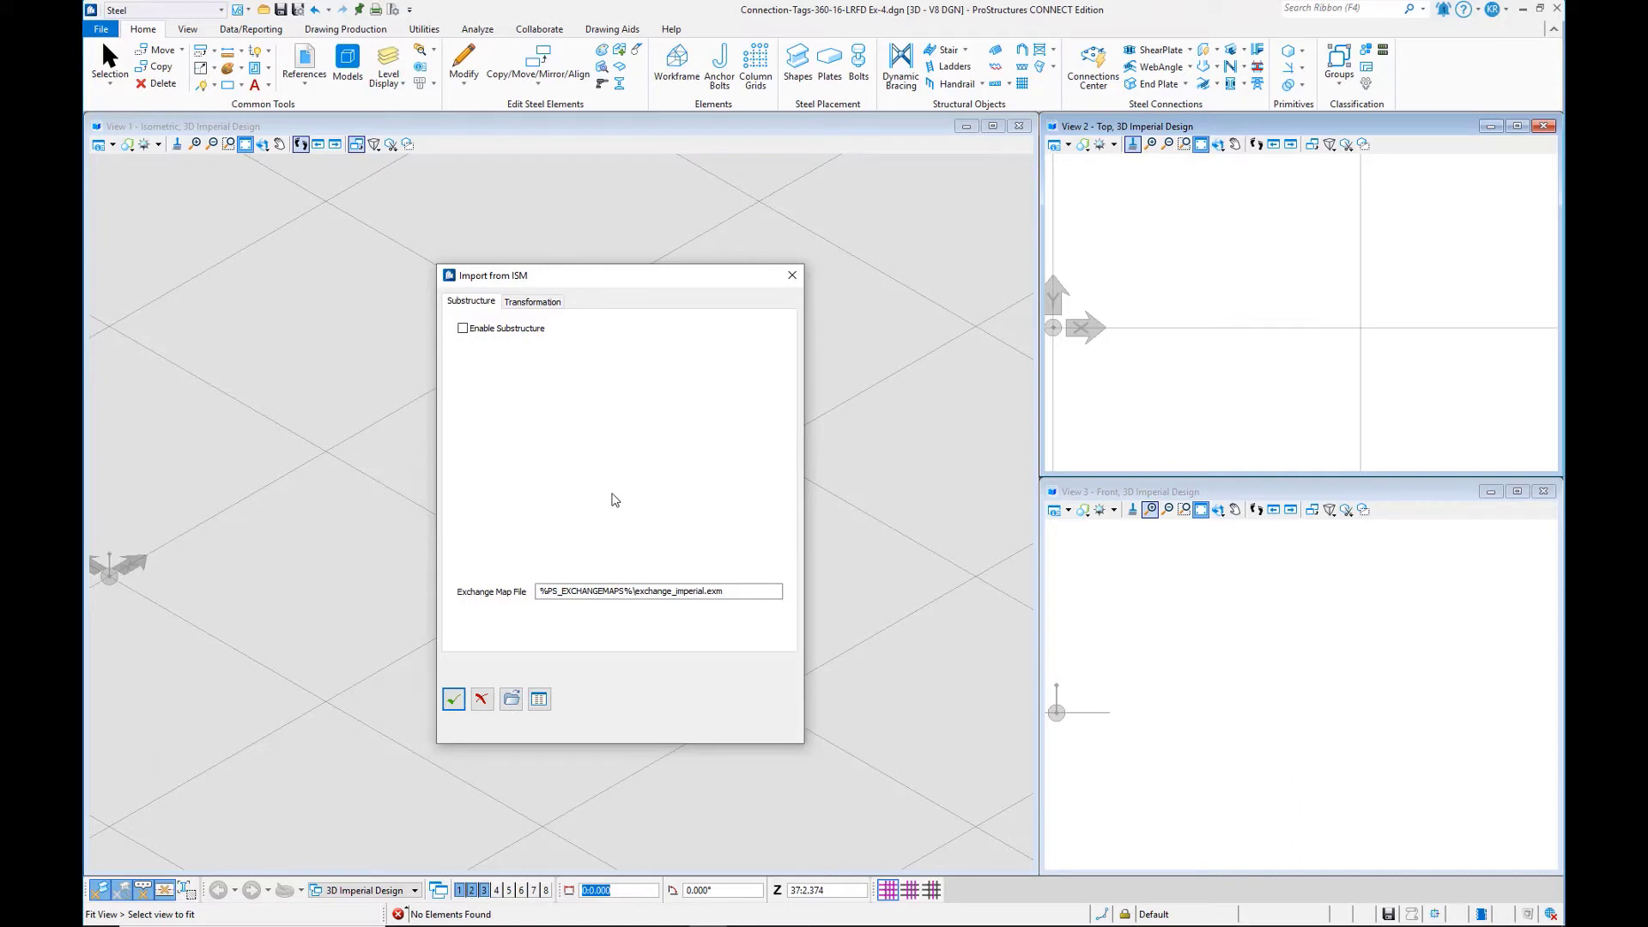
mouse_move(685, 477)
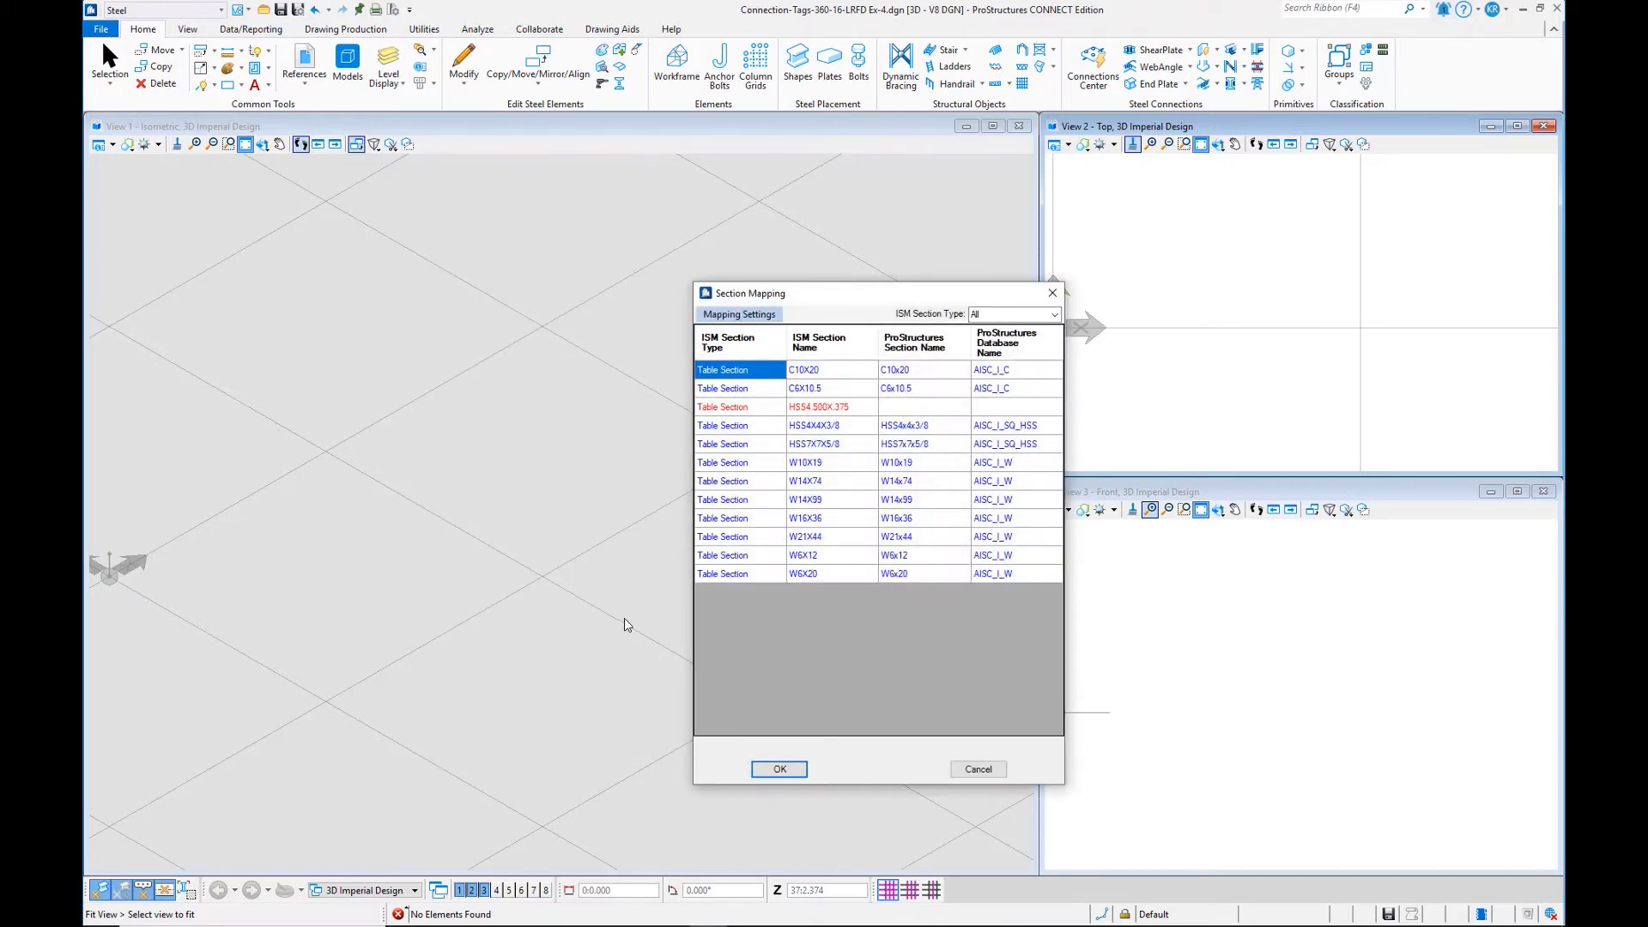
mouse_move(889, 306)
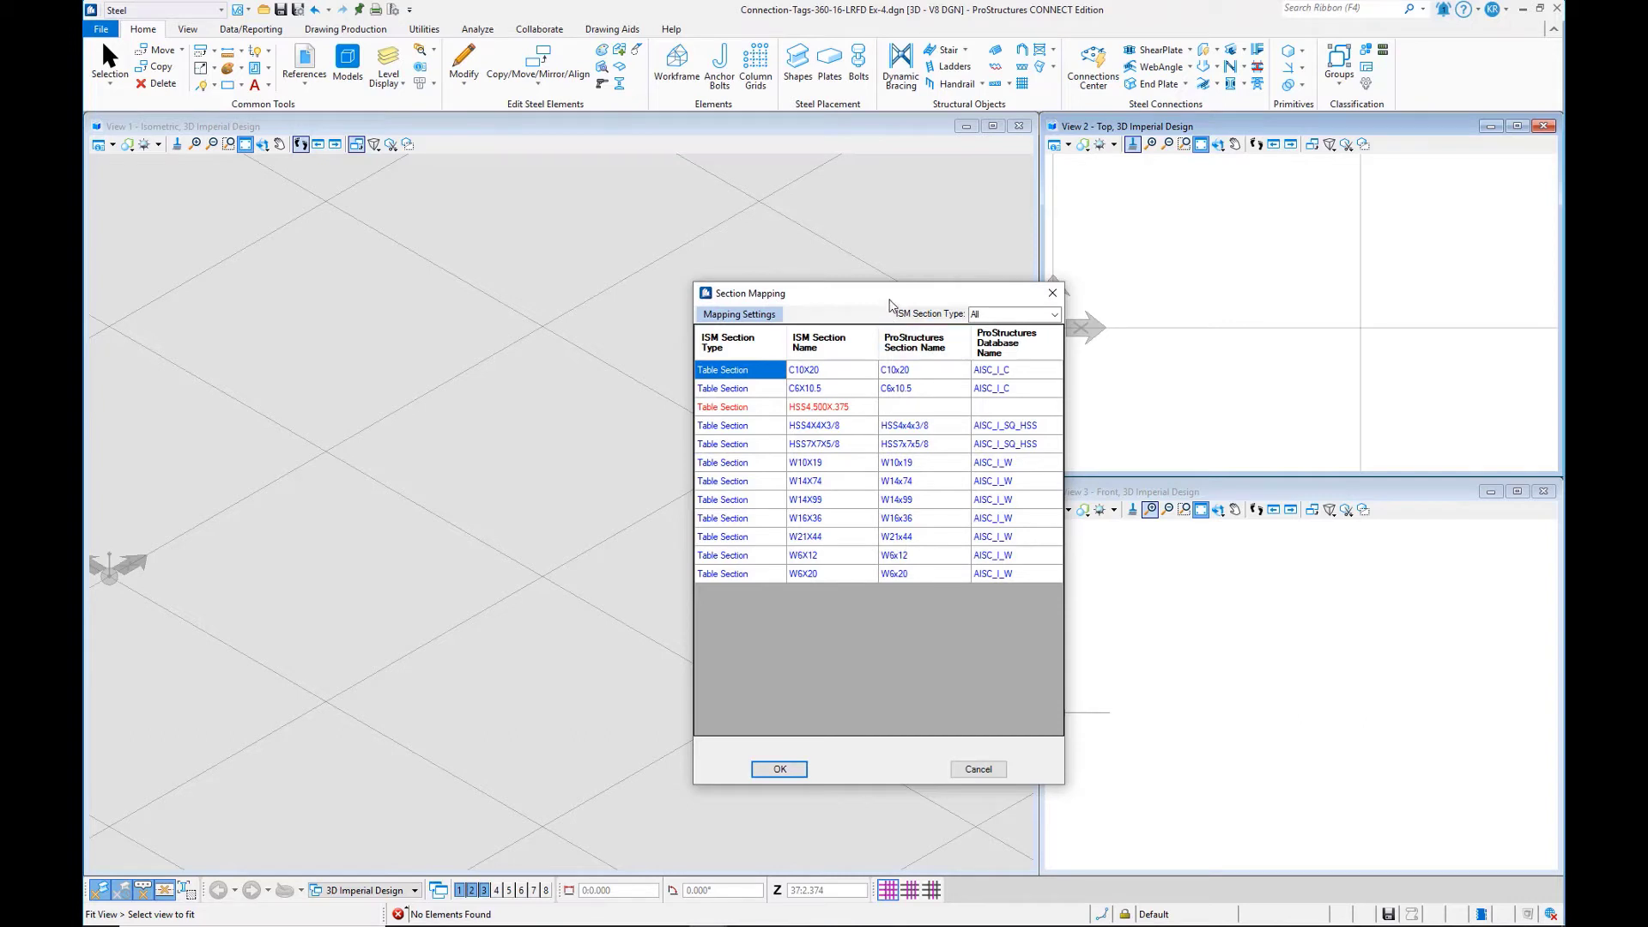
Step: Accept the section and material mappings so the ISM data imports successfully
left_click_drag(750, 294, 659, 288)
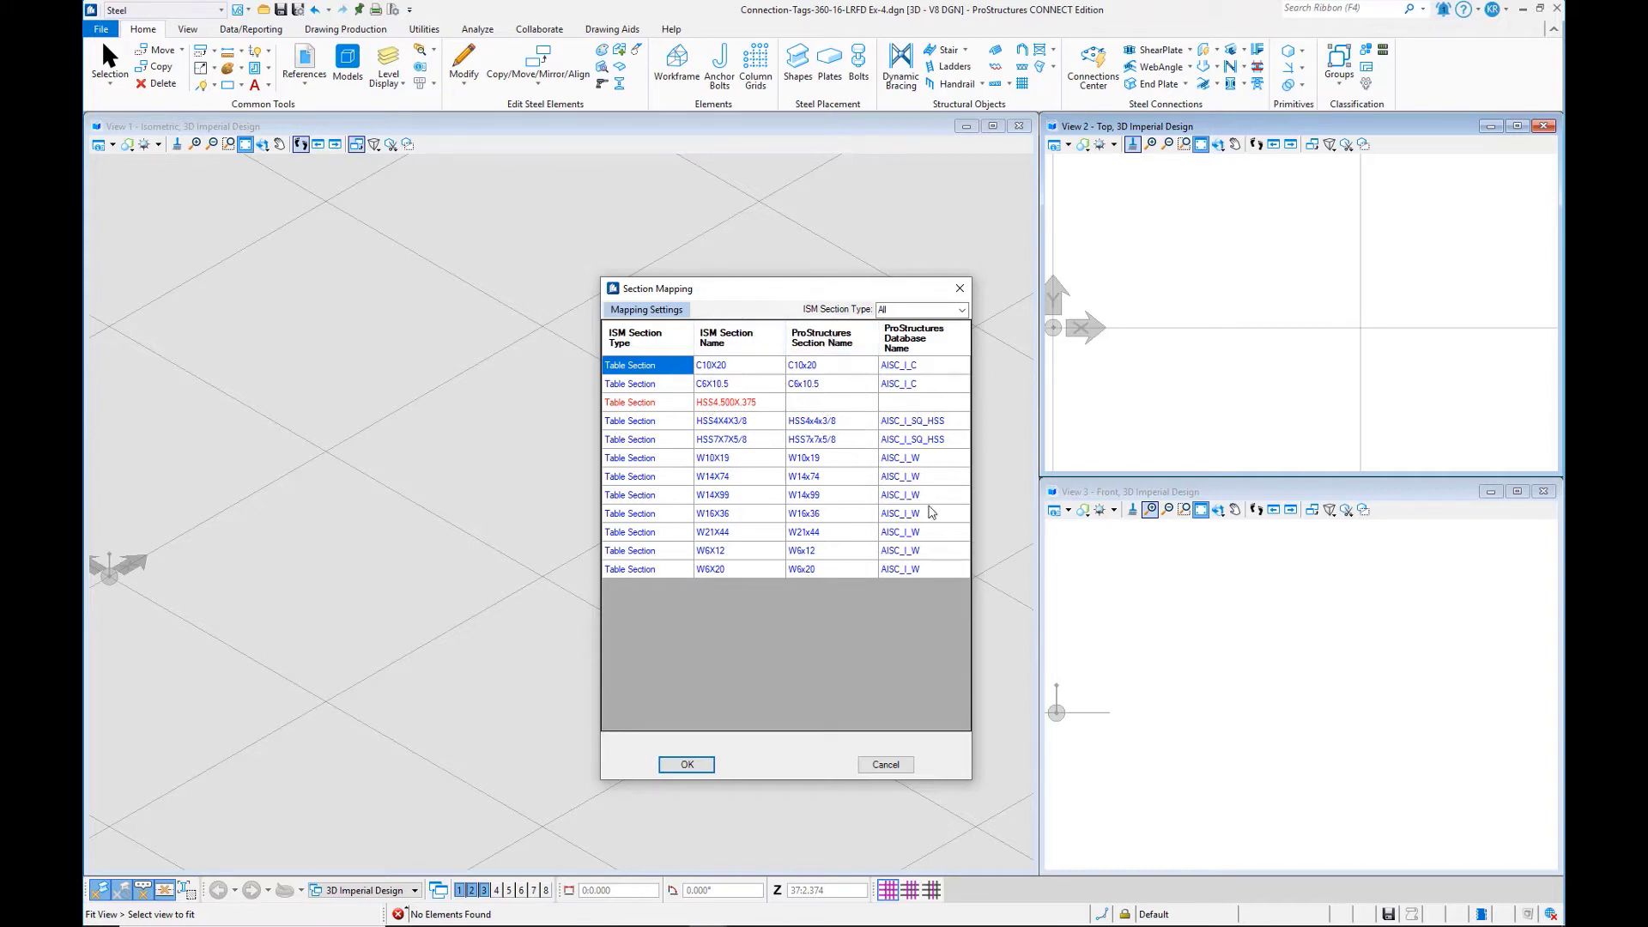
mouse_move(788, 604)
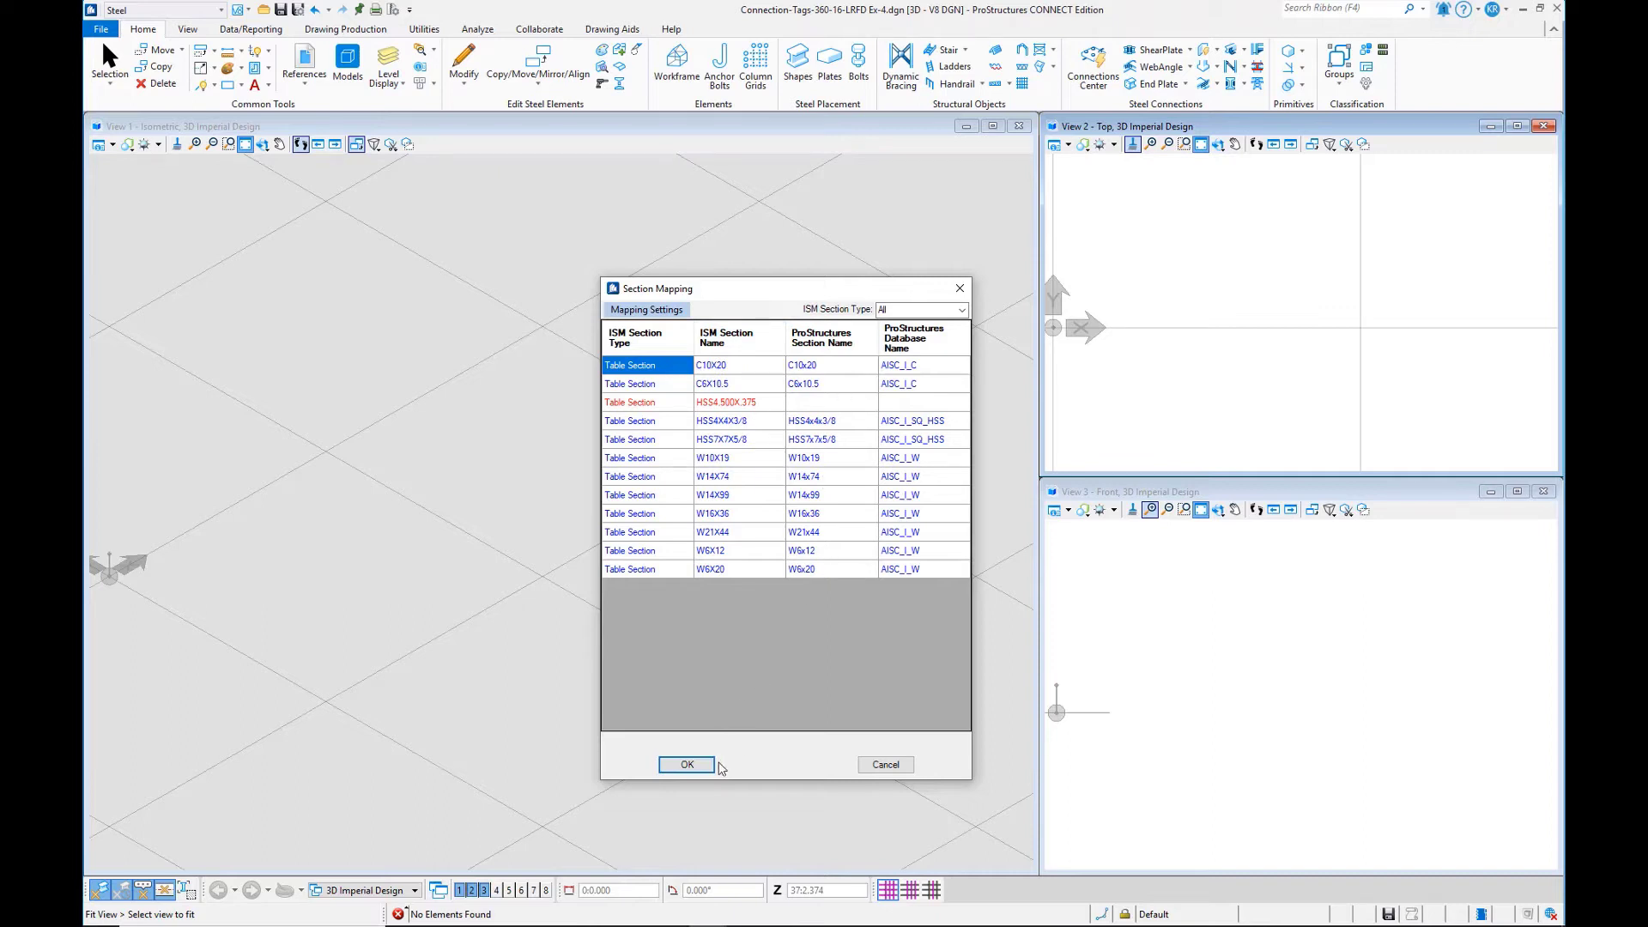
left_click(687, 764)
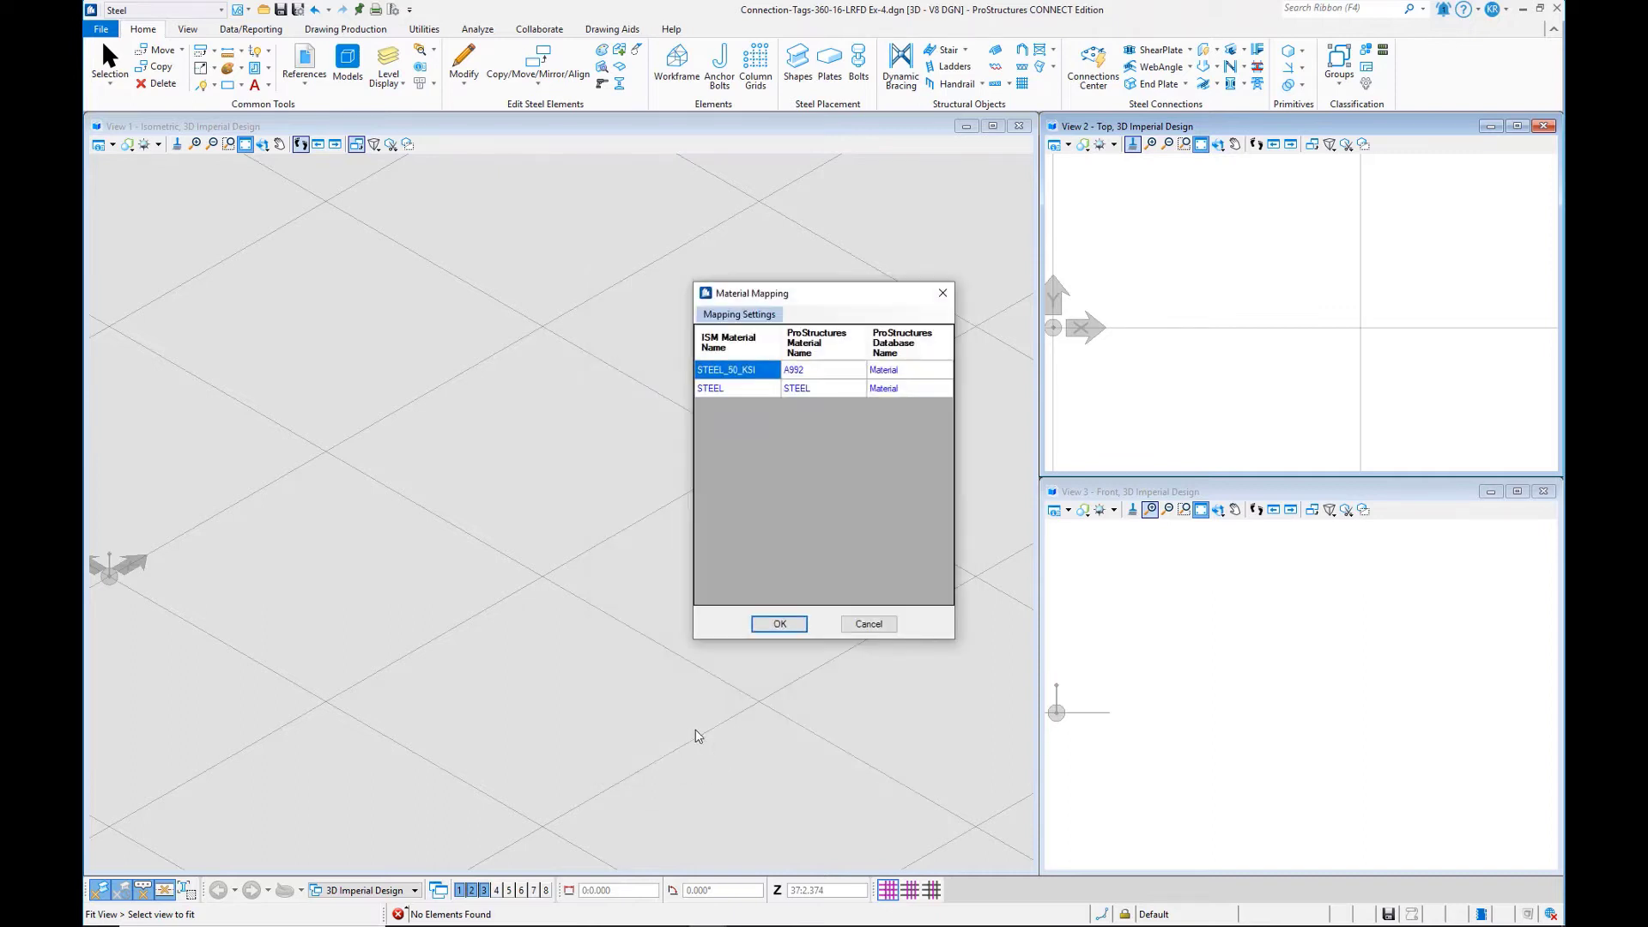
left_click(779, 625)
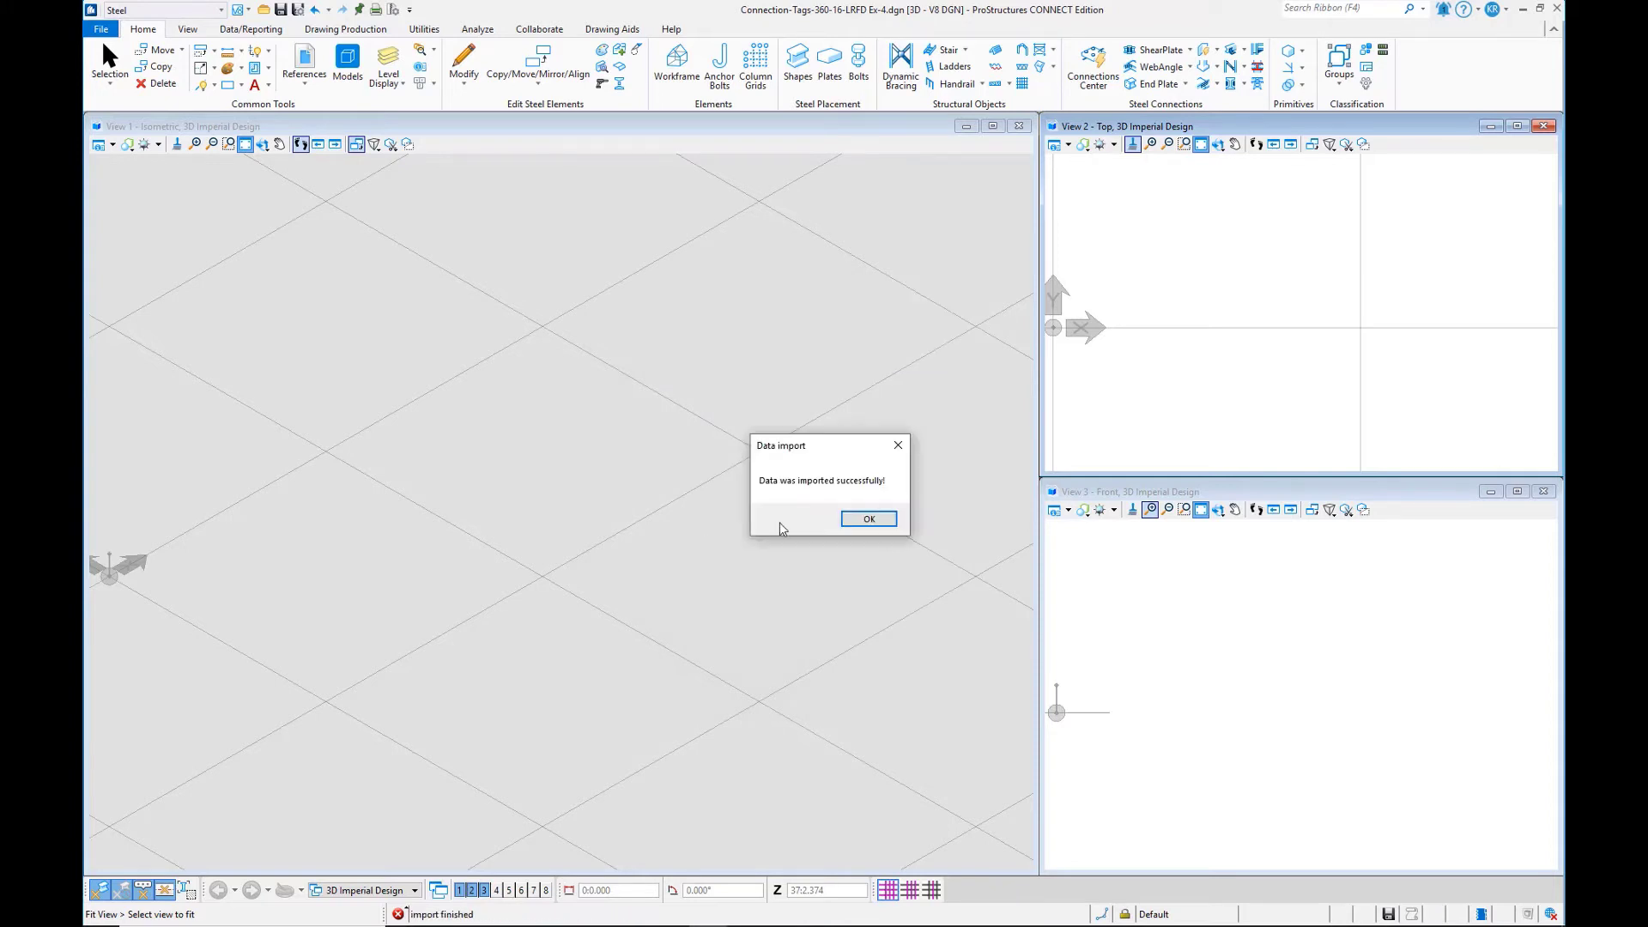
mouse_move(799, 506)
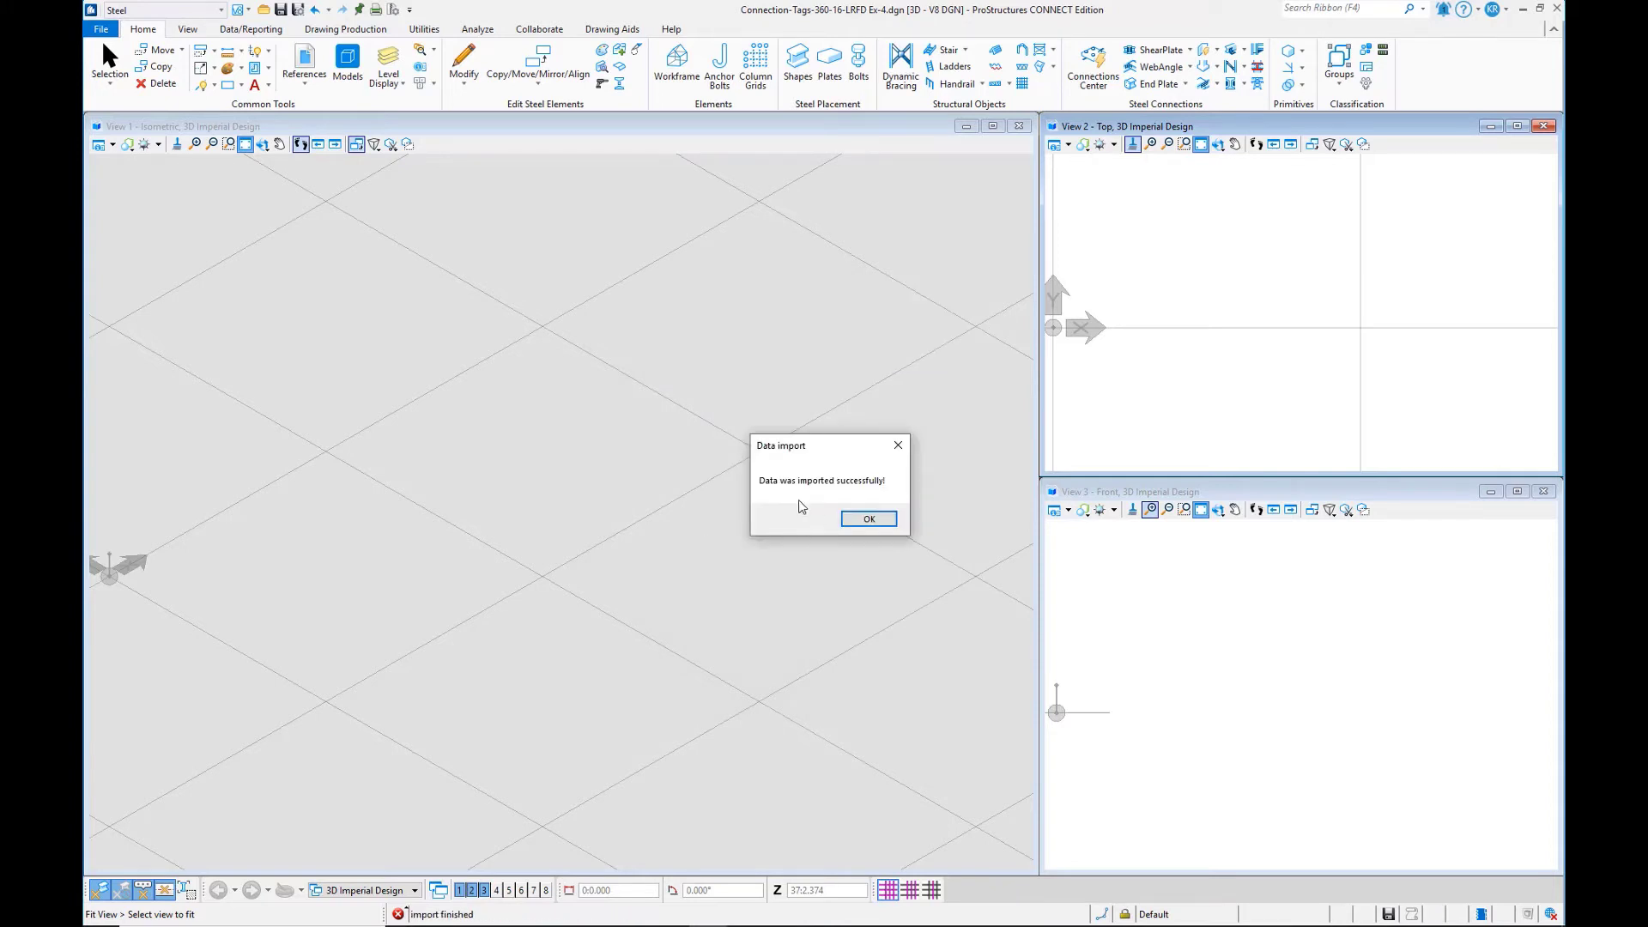
Step: Dismiss the success message and view PS Properties of the short left-side beam showing FW-BCFS tags
left_click(869, 518)
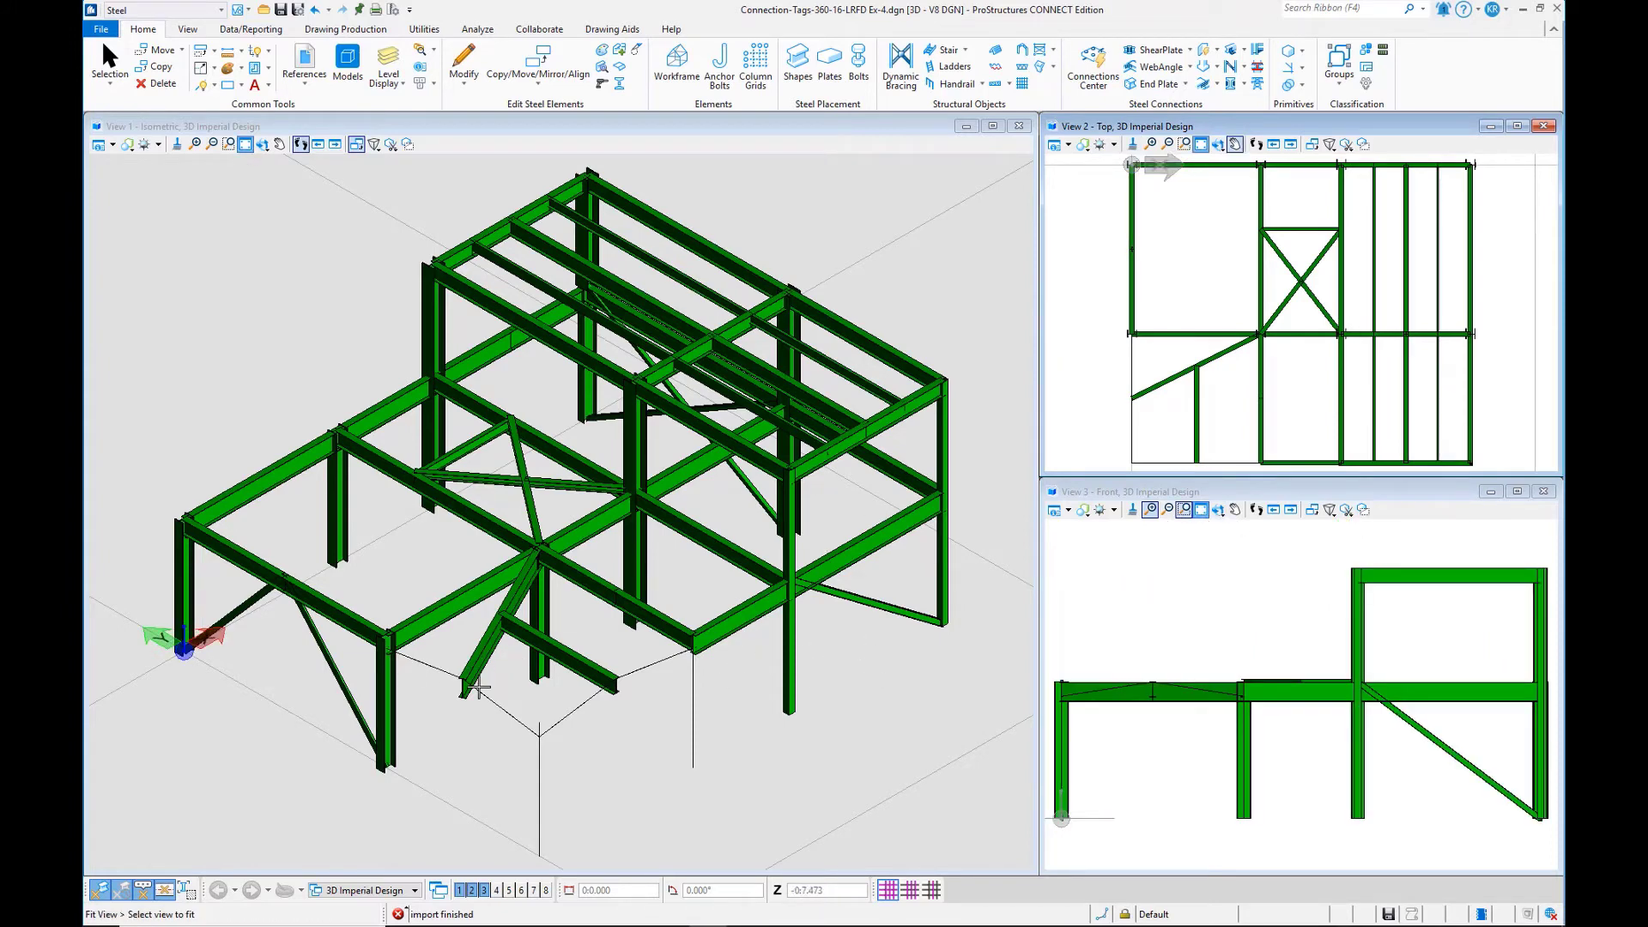
mouse_move(597, 707)
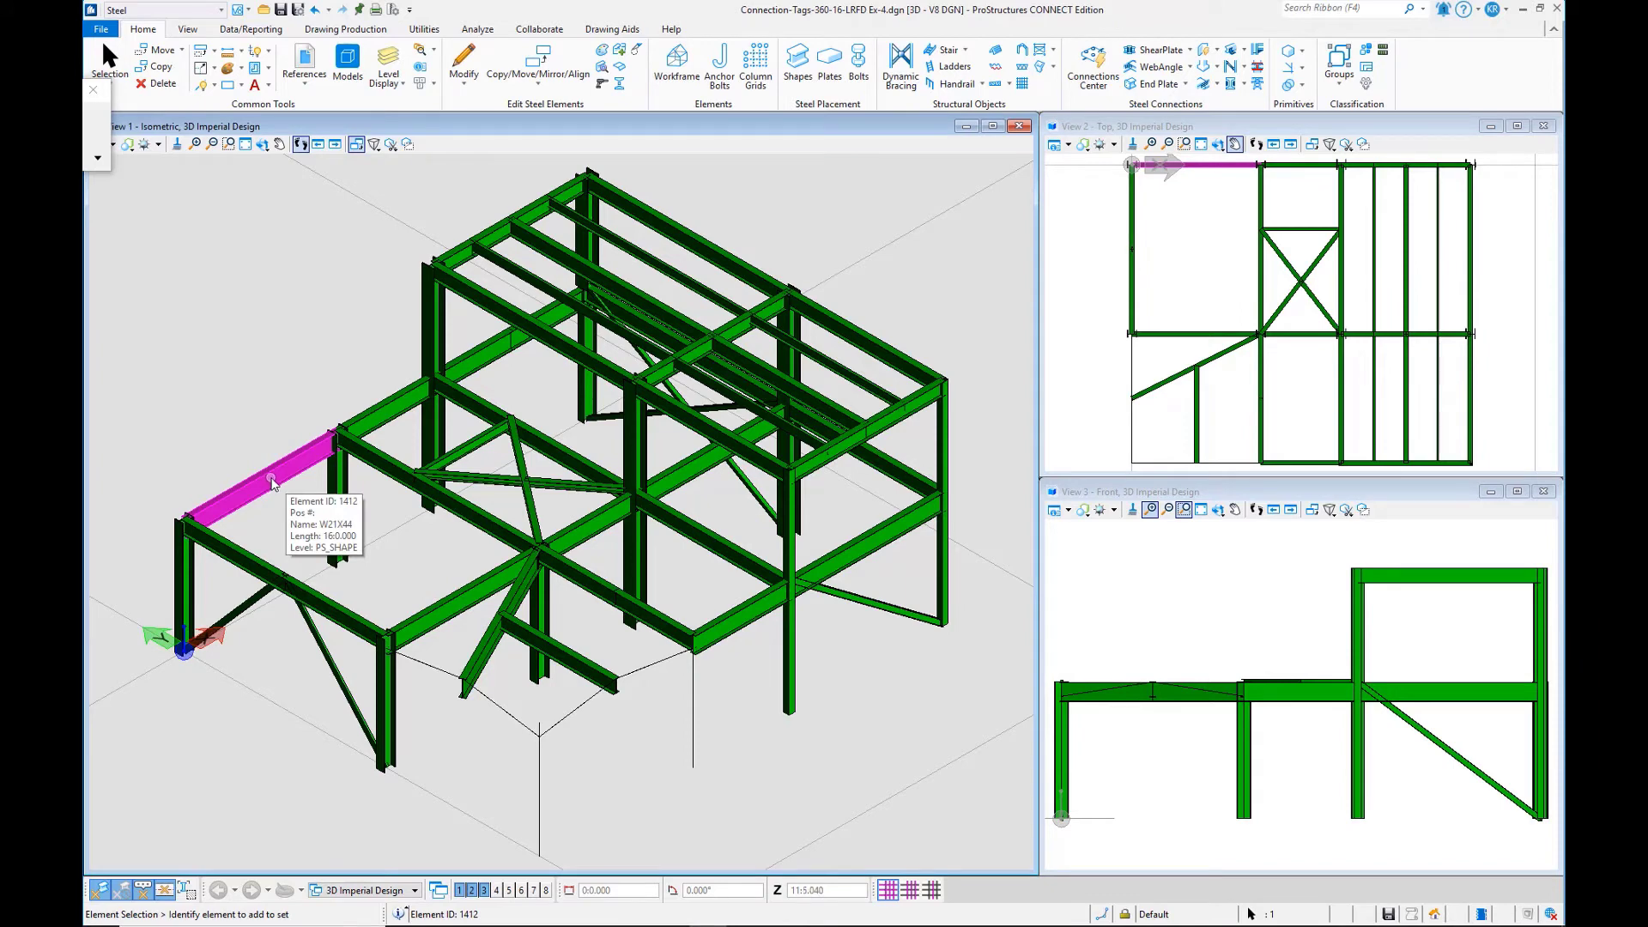
right_click(281, 487)
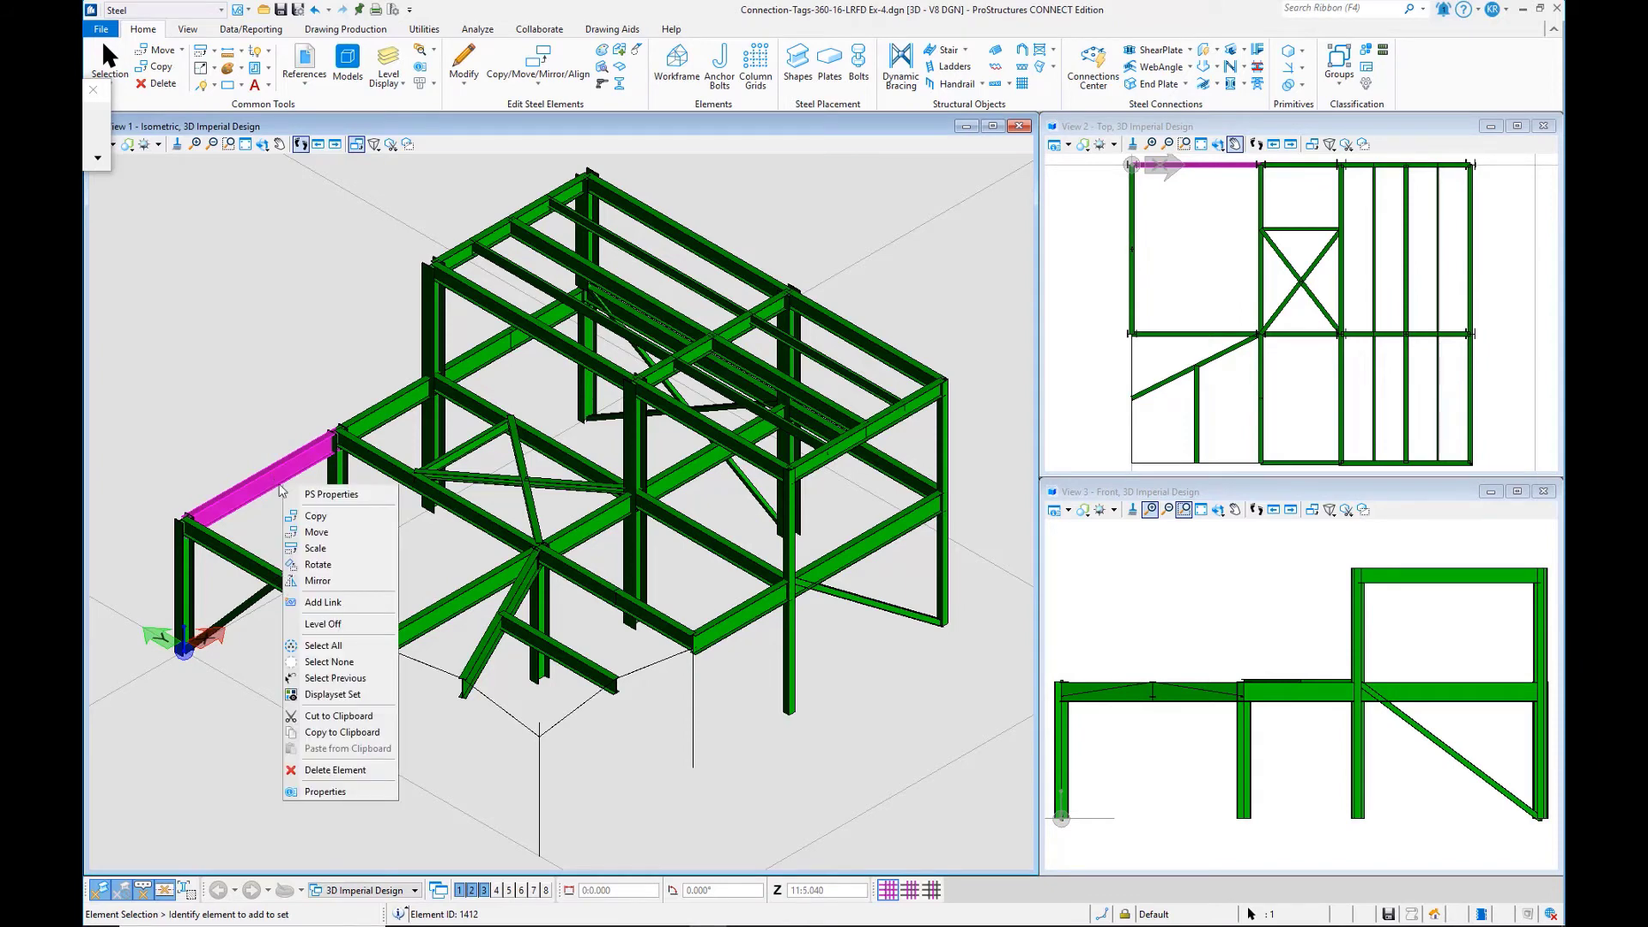
mouse_move(329, 494)
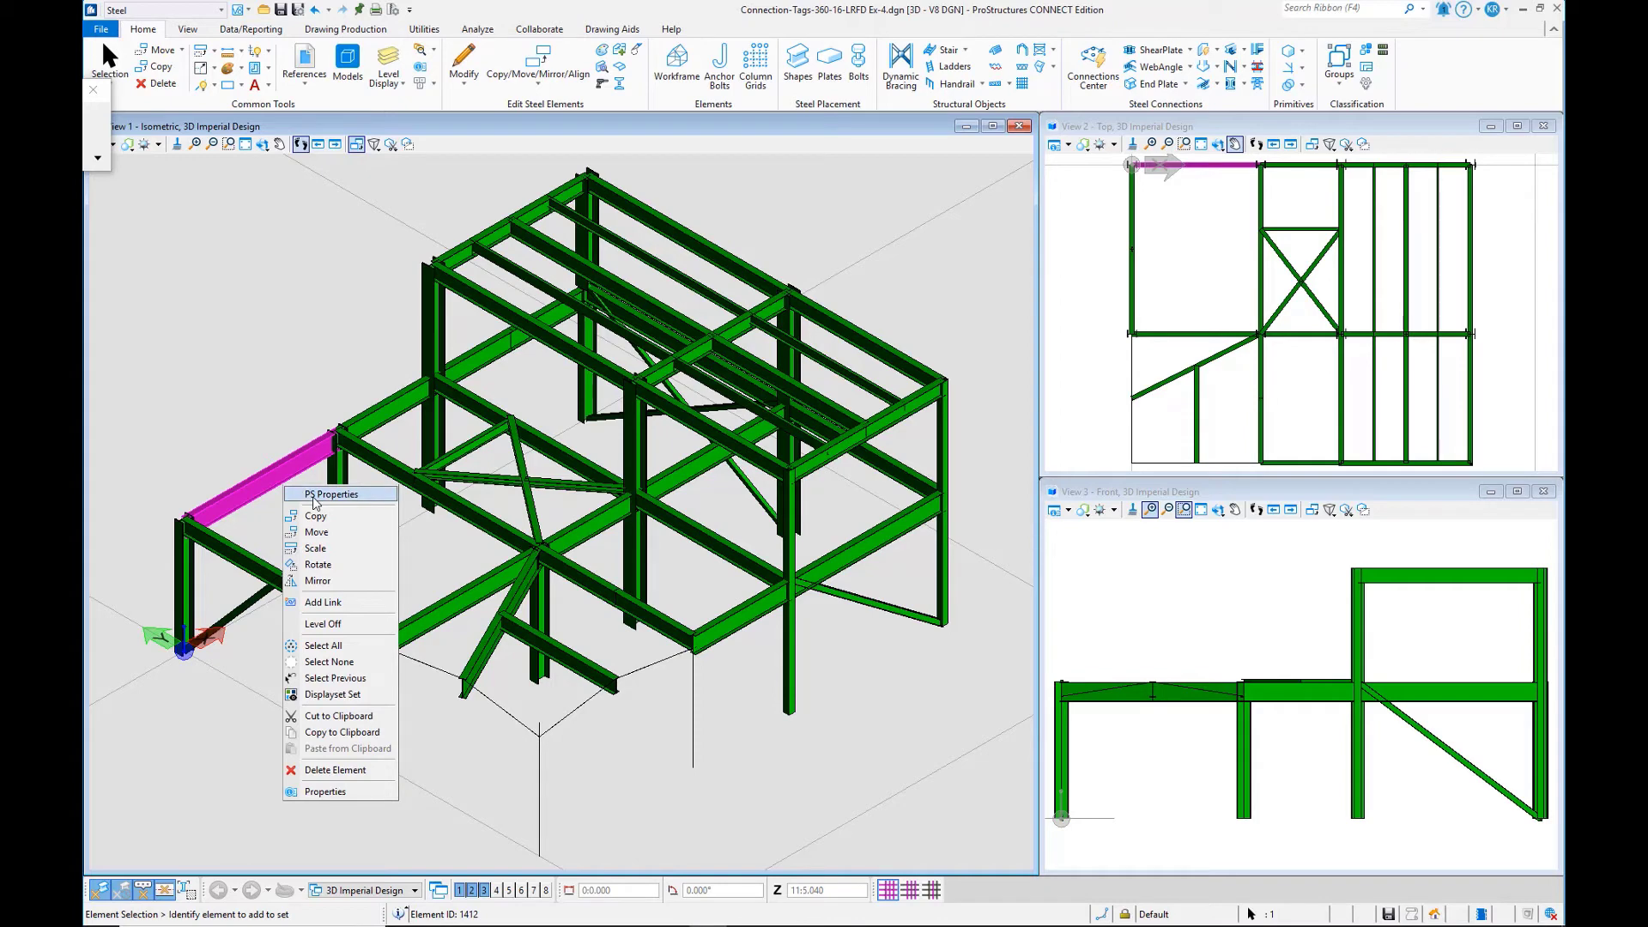
left_click(330, 494)
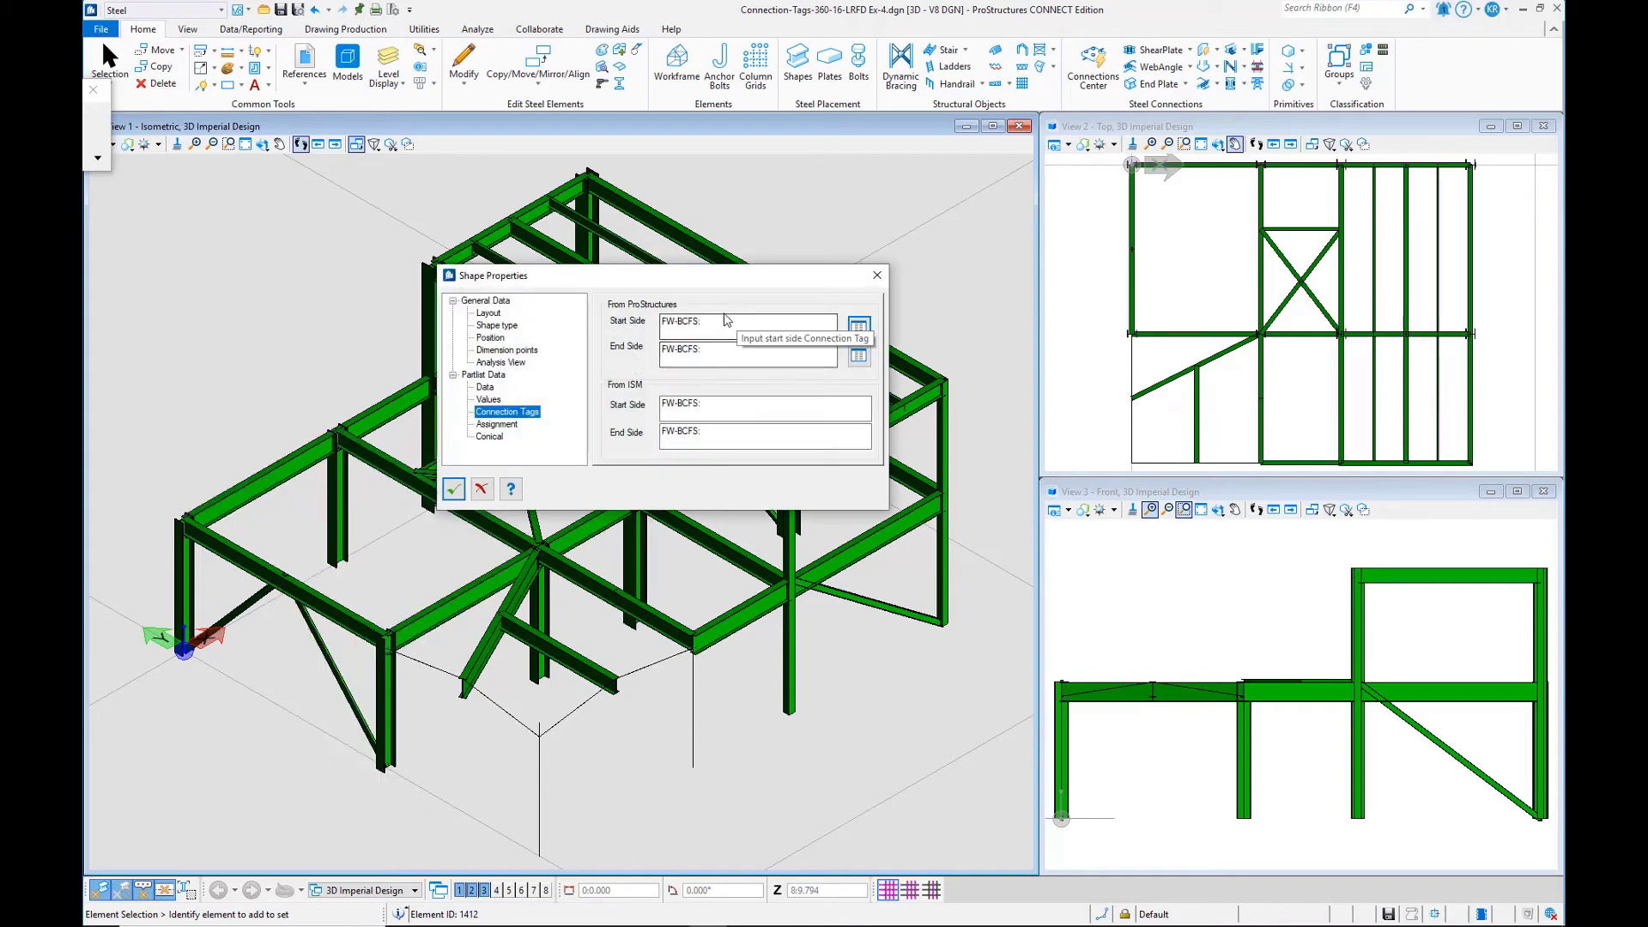
mouse_move(717, 471)
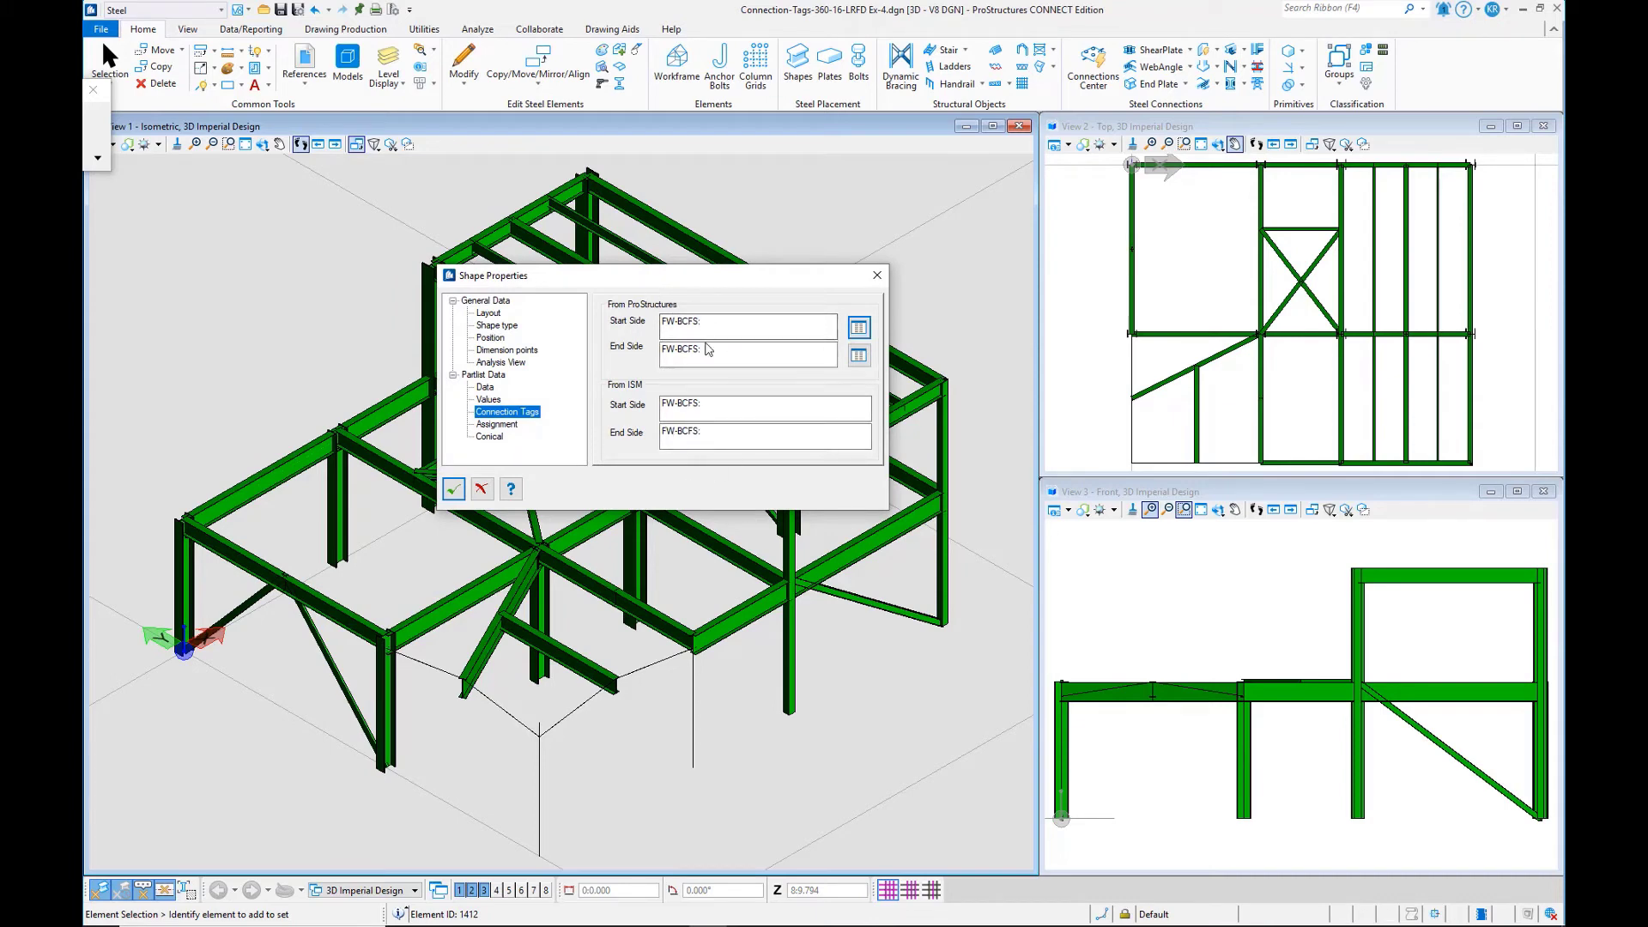
mouse_move(742, 385)
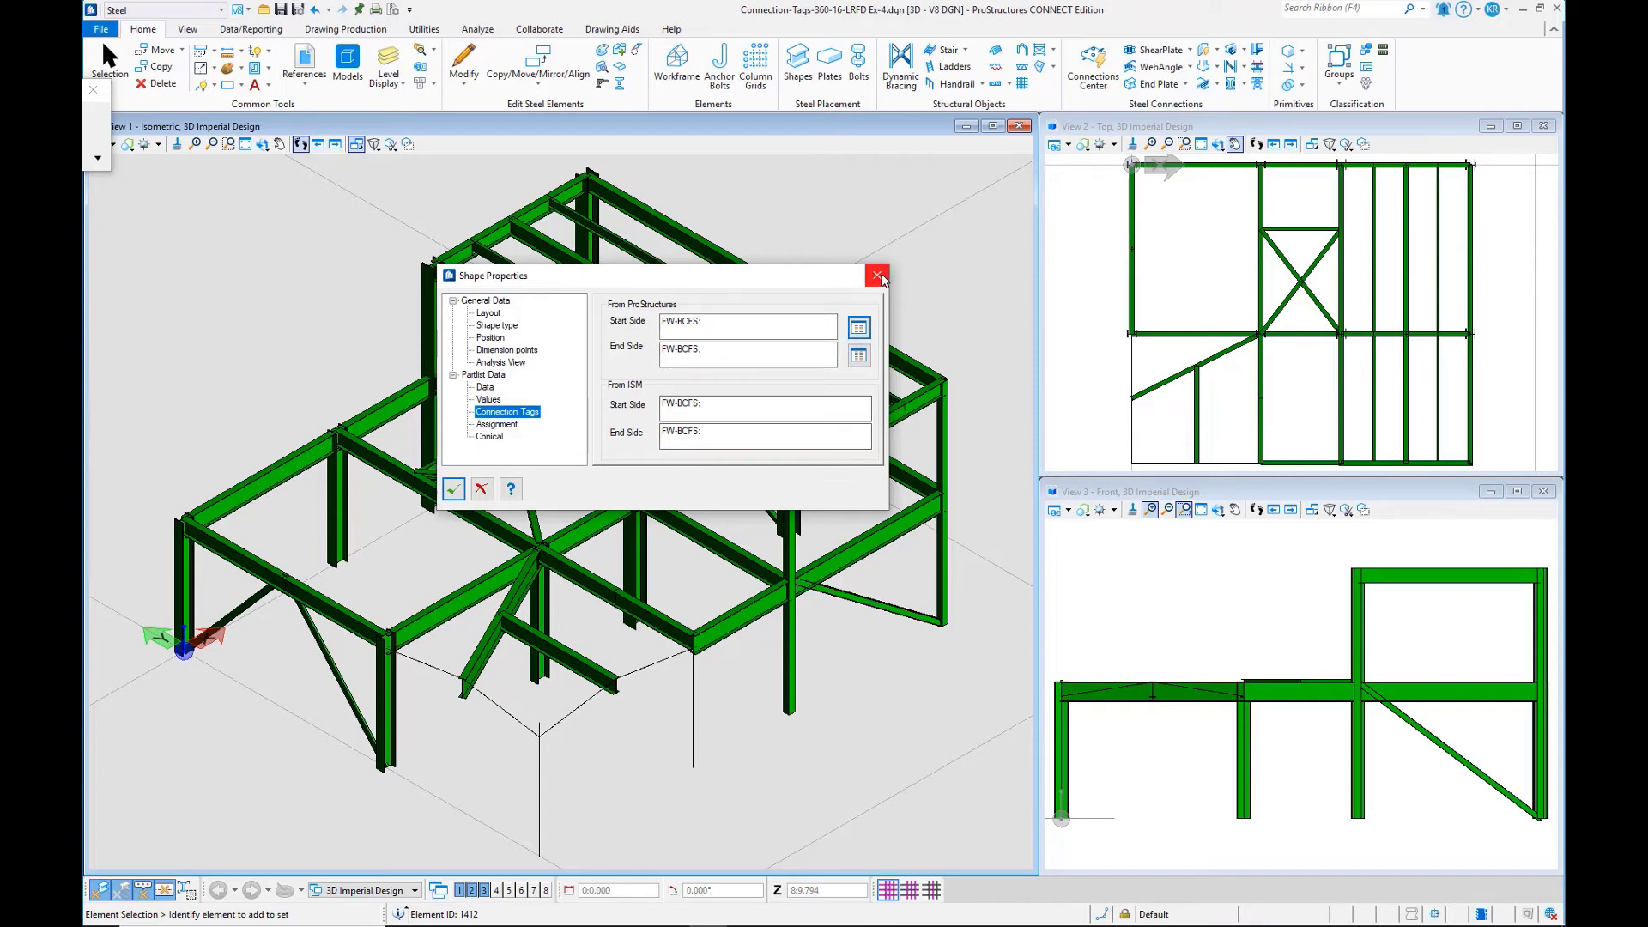
Step: Switch to the W21X44 beam's PS Properties showing FP-BCFS connection tags
left_click(875, 275)
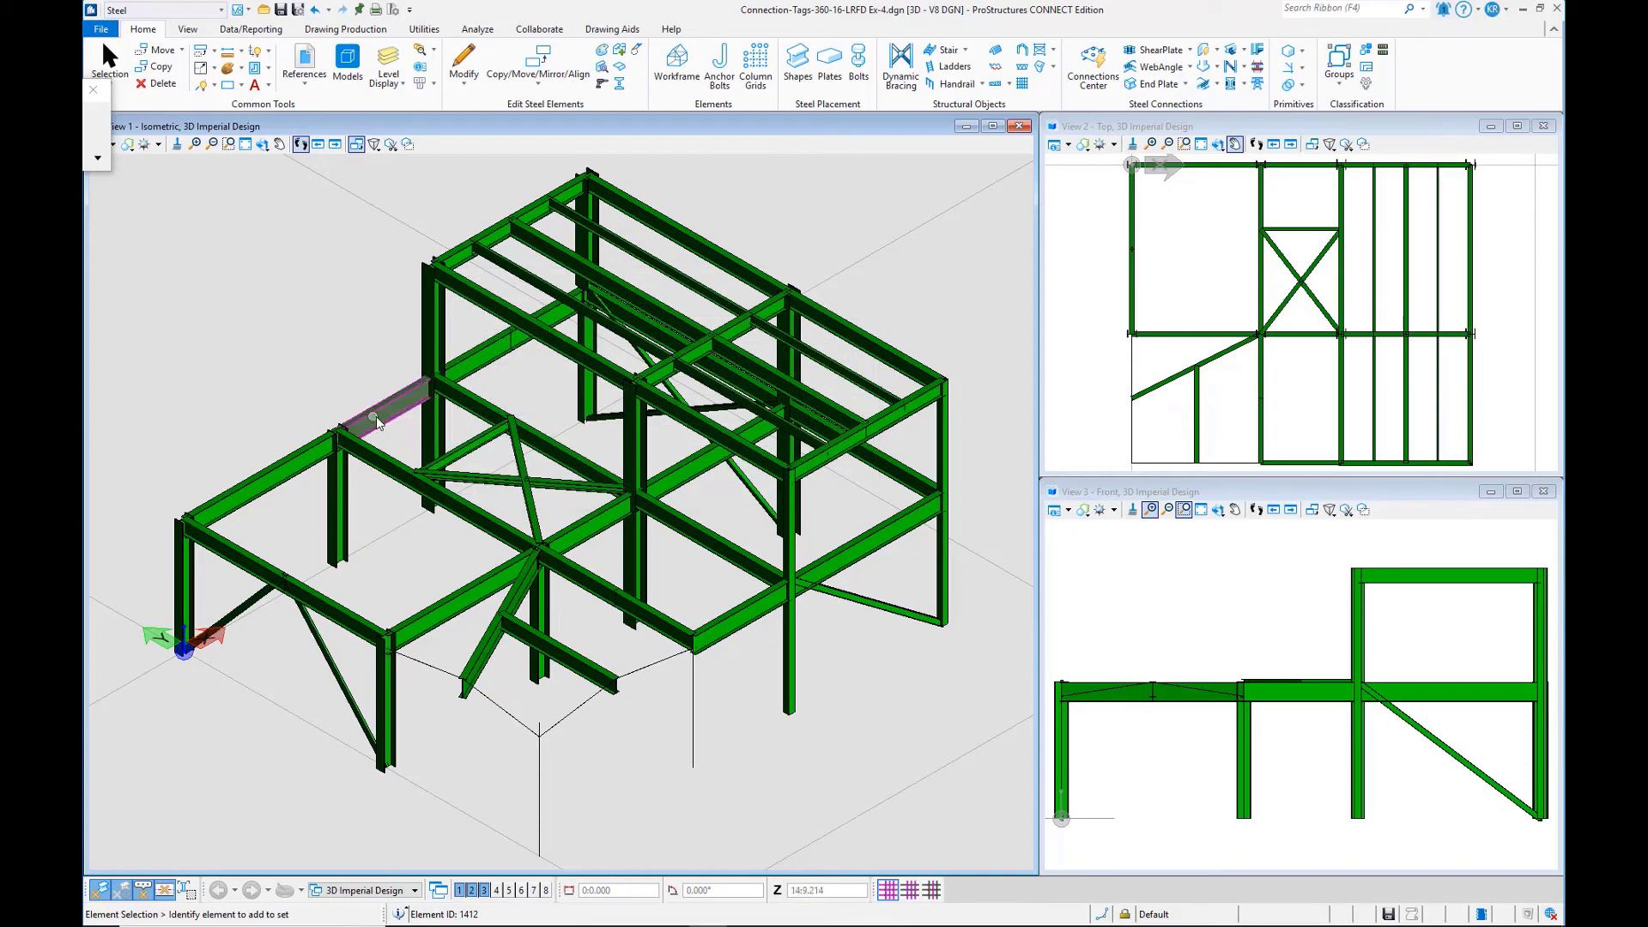
left_click(378, 418)
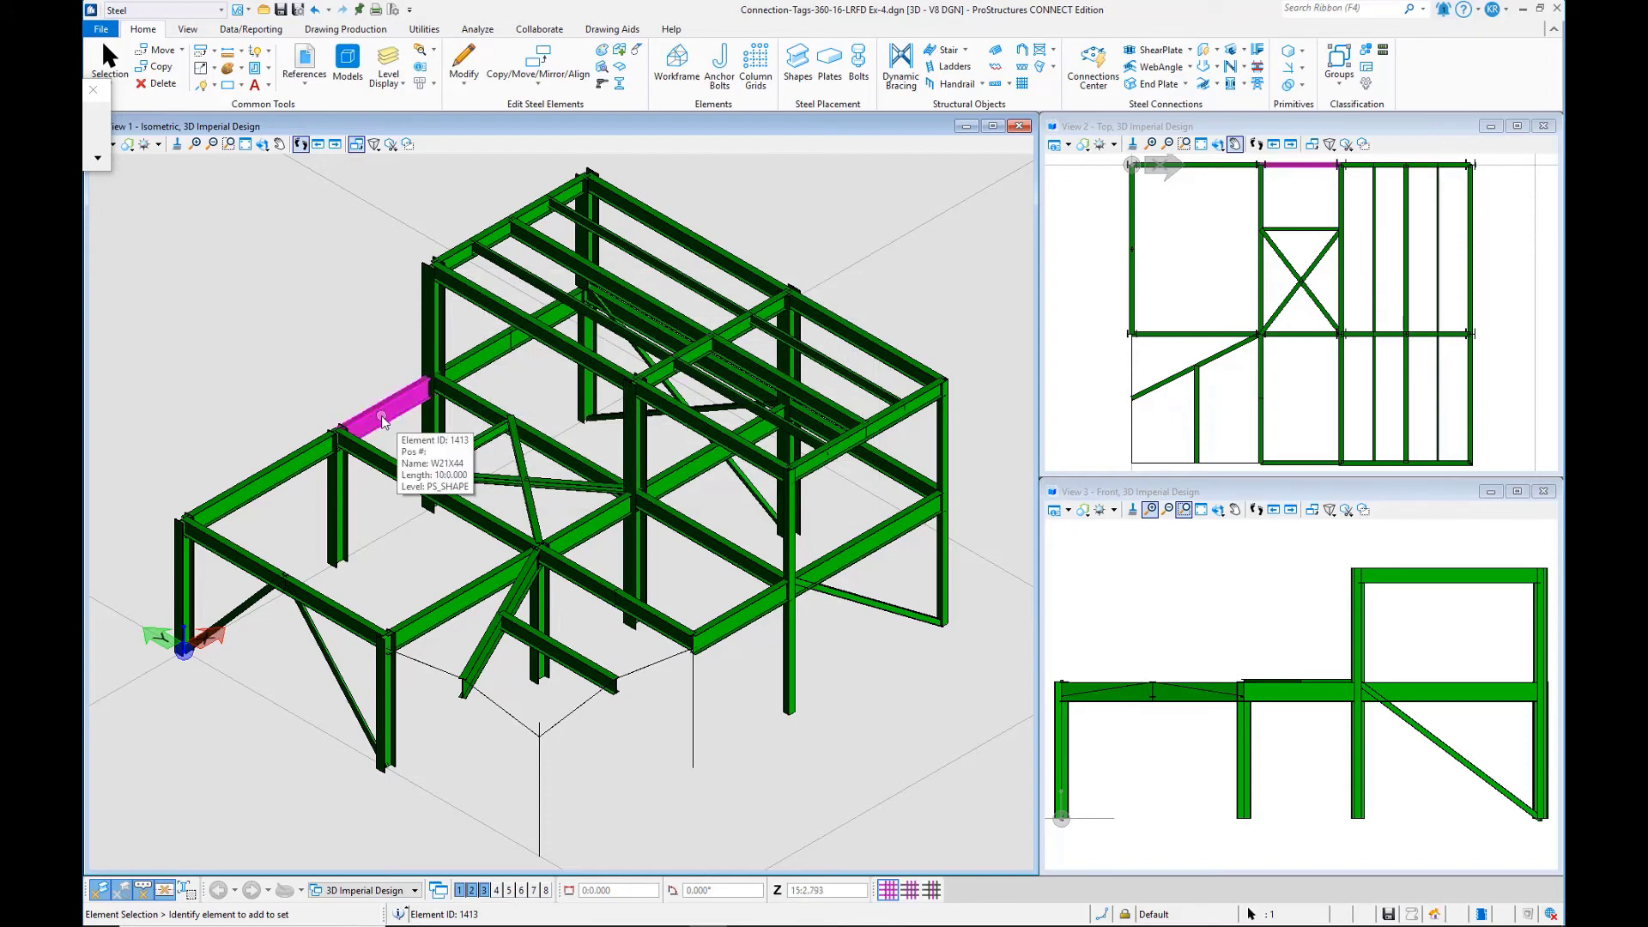
right_click(387, 422)
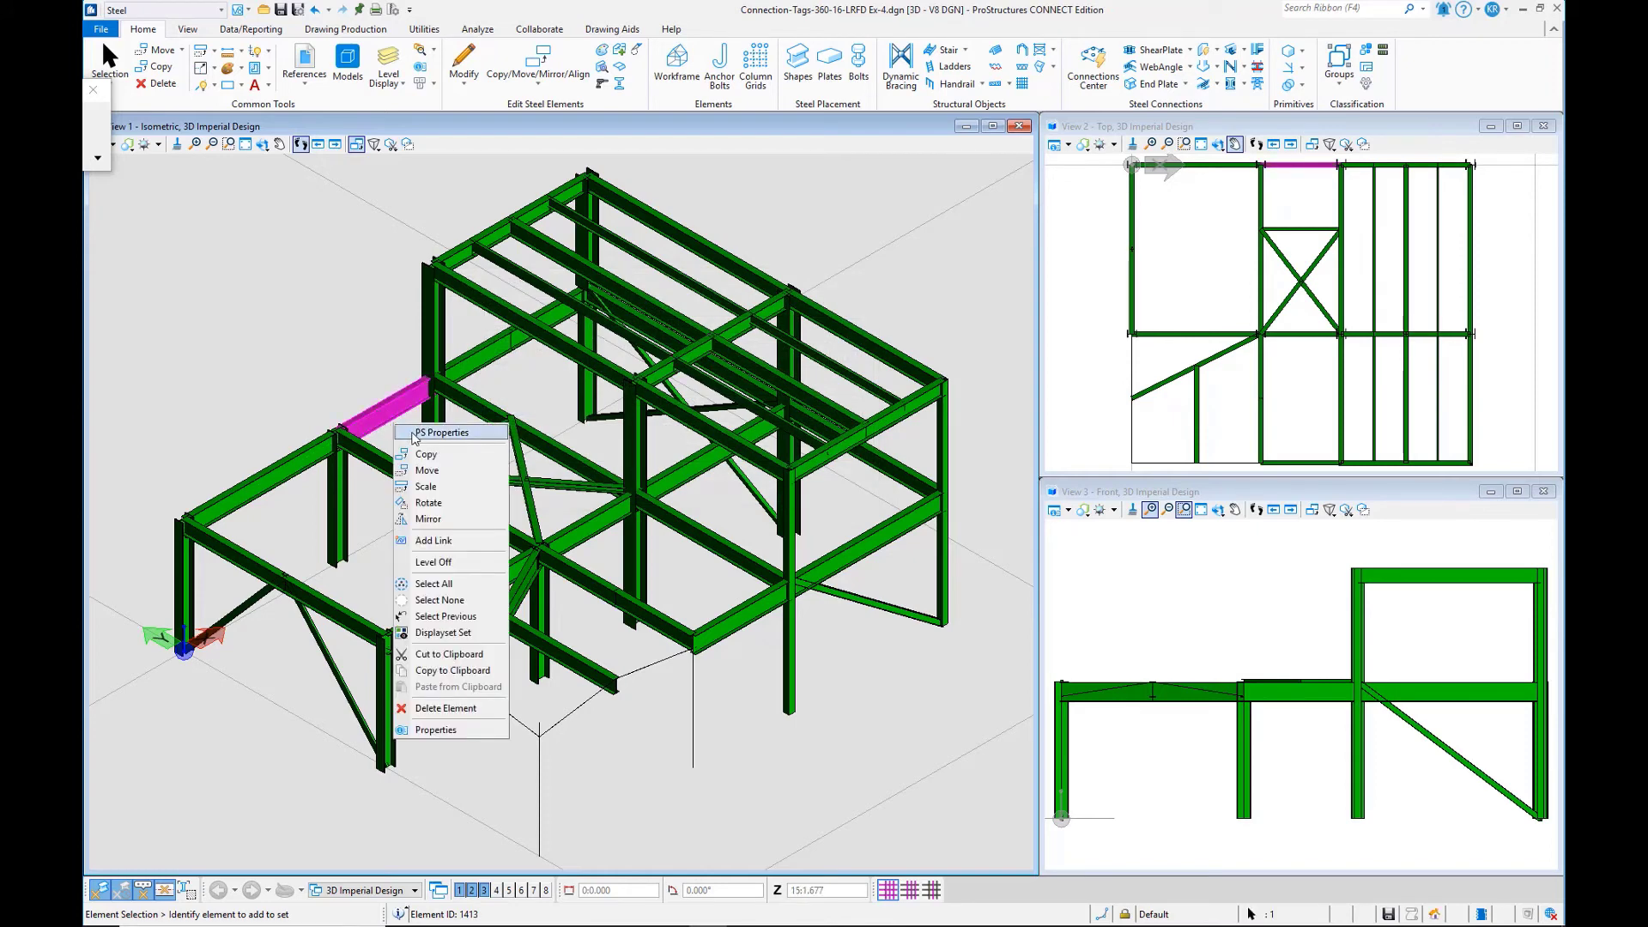
left_click(441, 433)
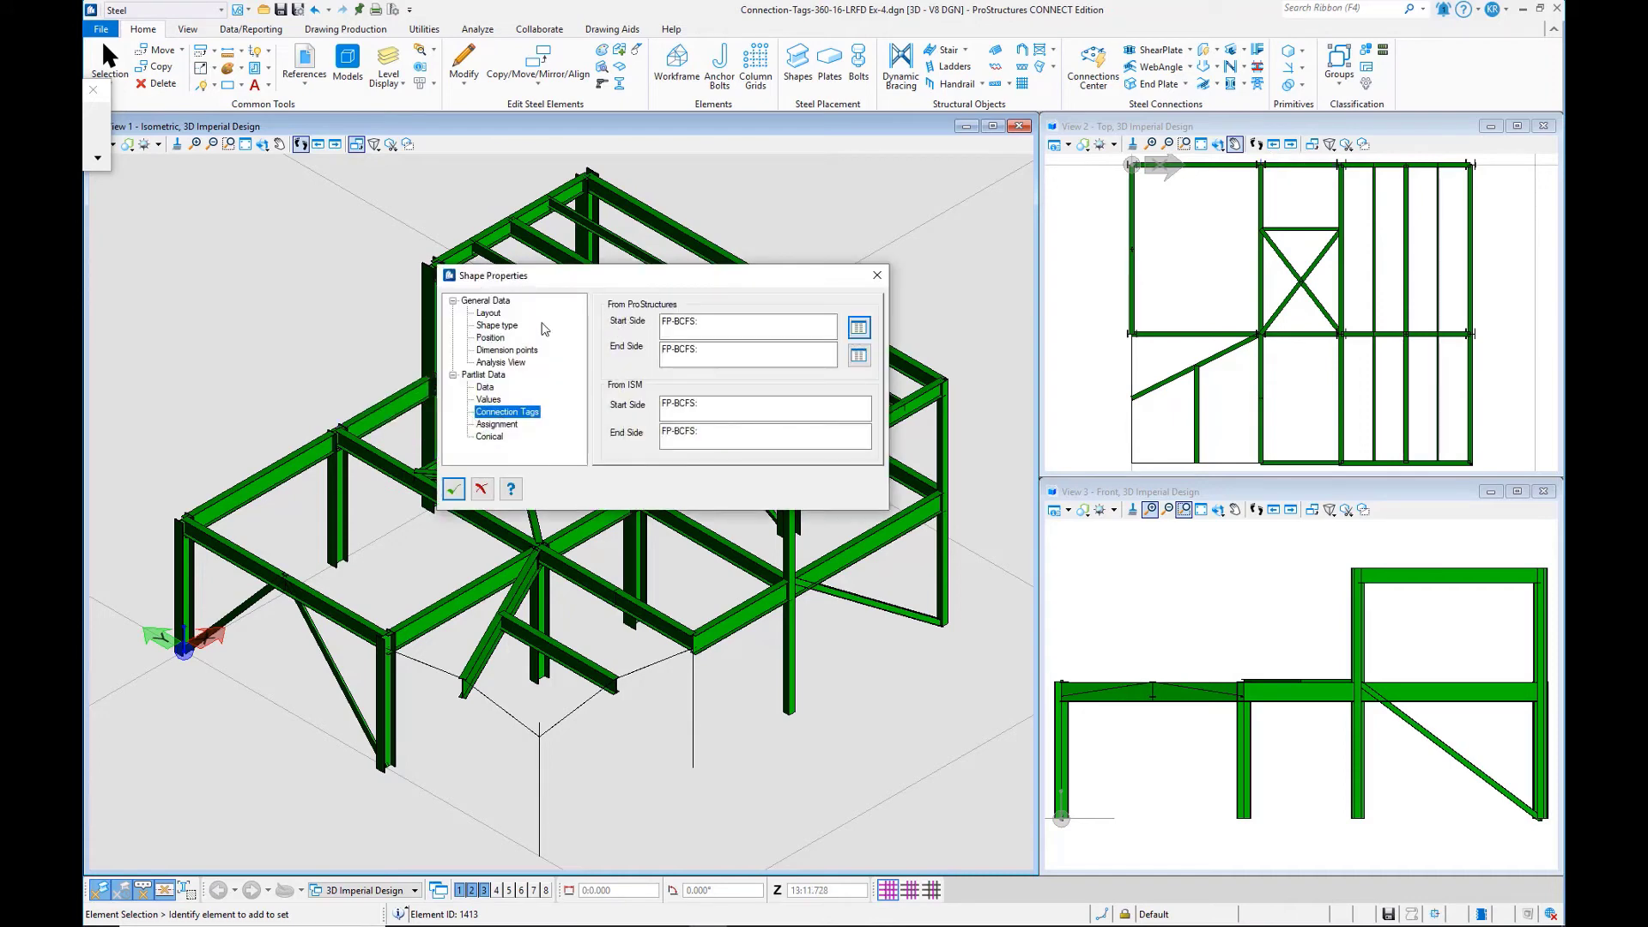
mouse_move(591, 419)
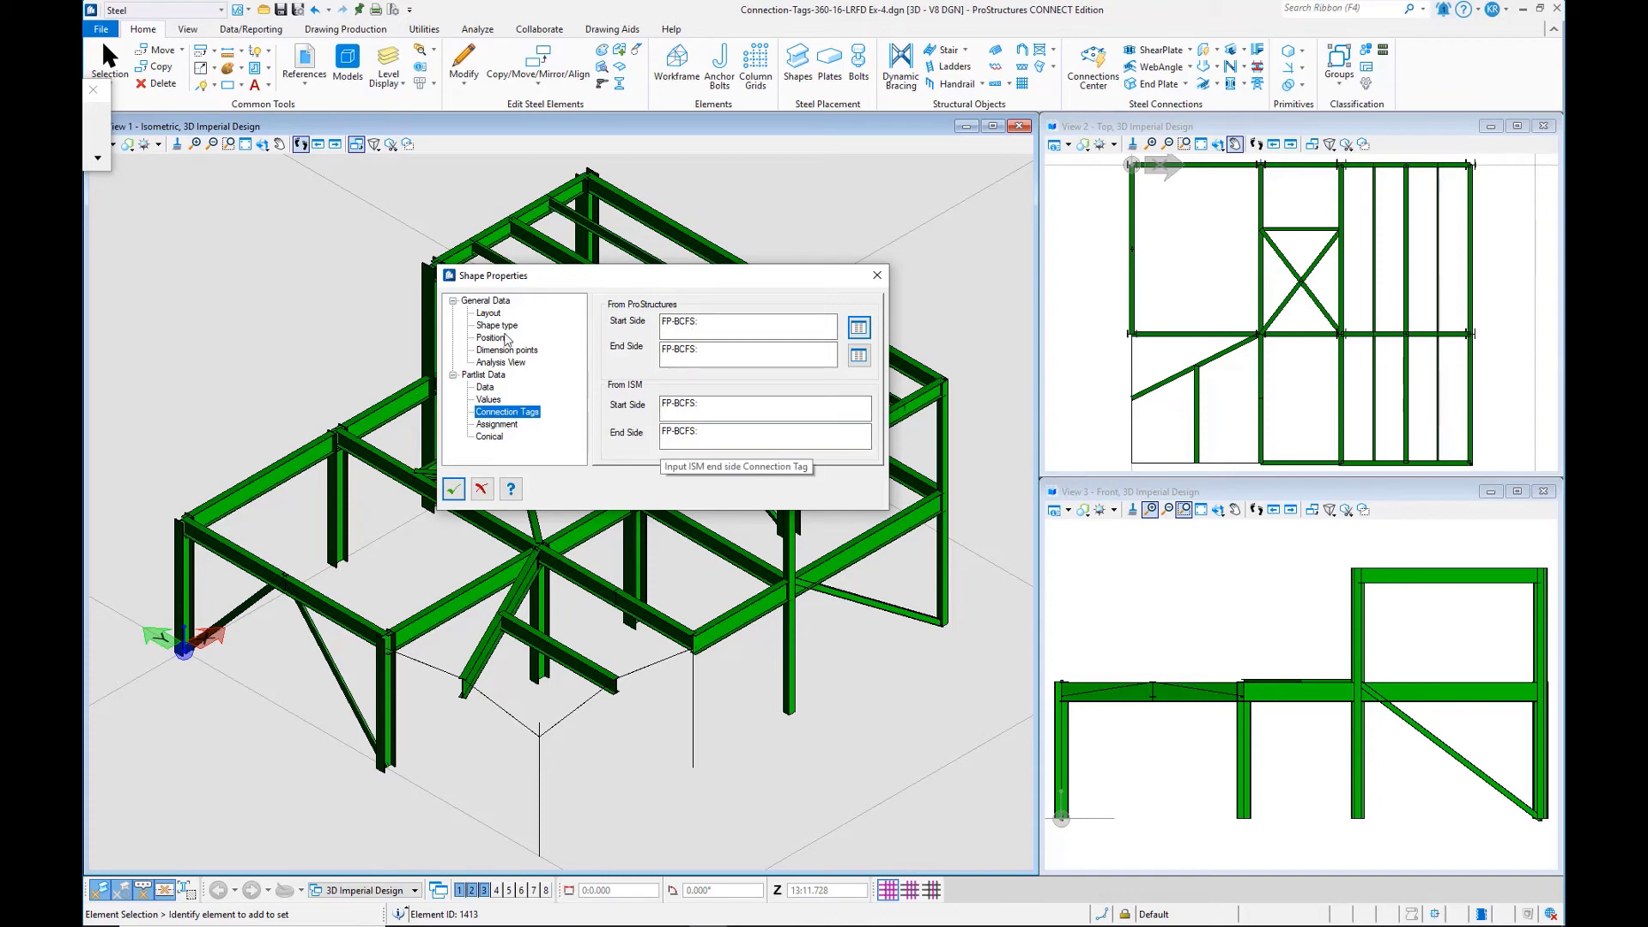
Step: Review the W21X44 beam's shape type and position settings, then close its properties
left_click(496, 324)
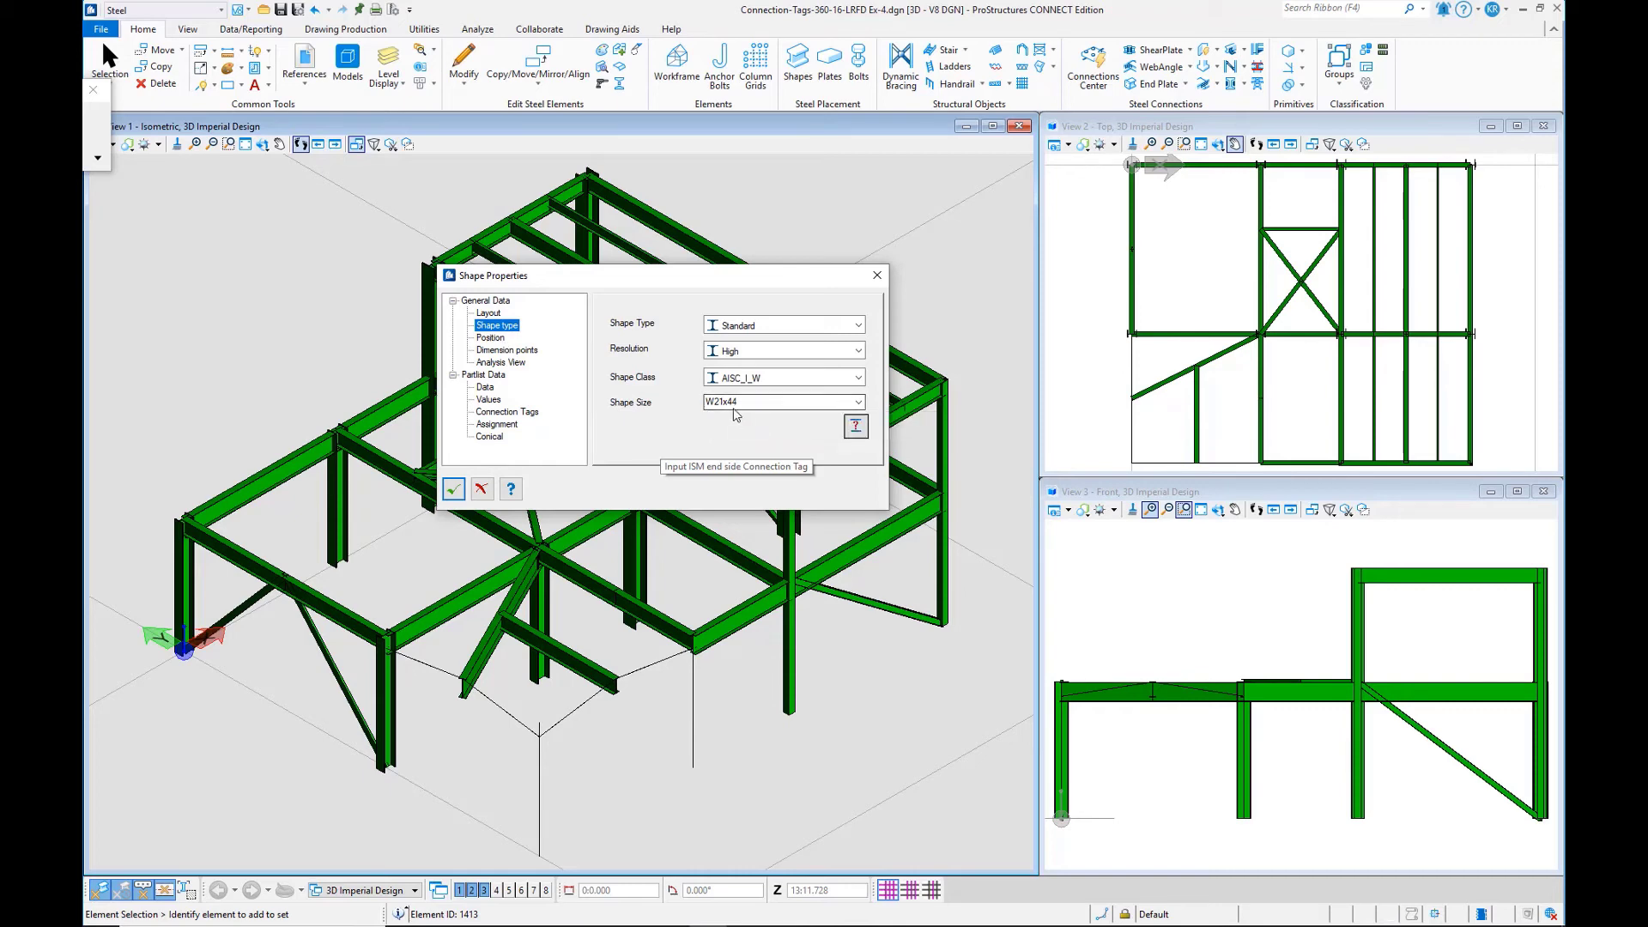
mouse_move(504, 354)
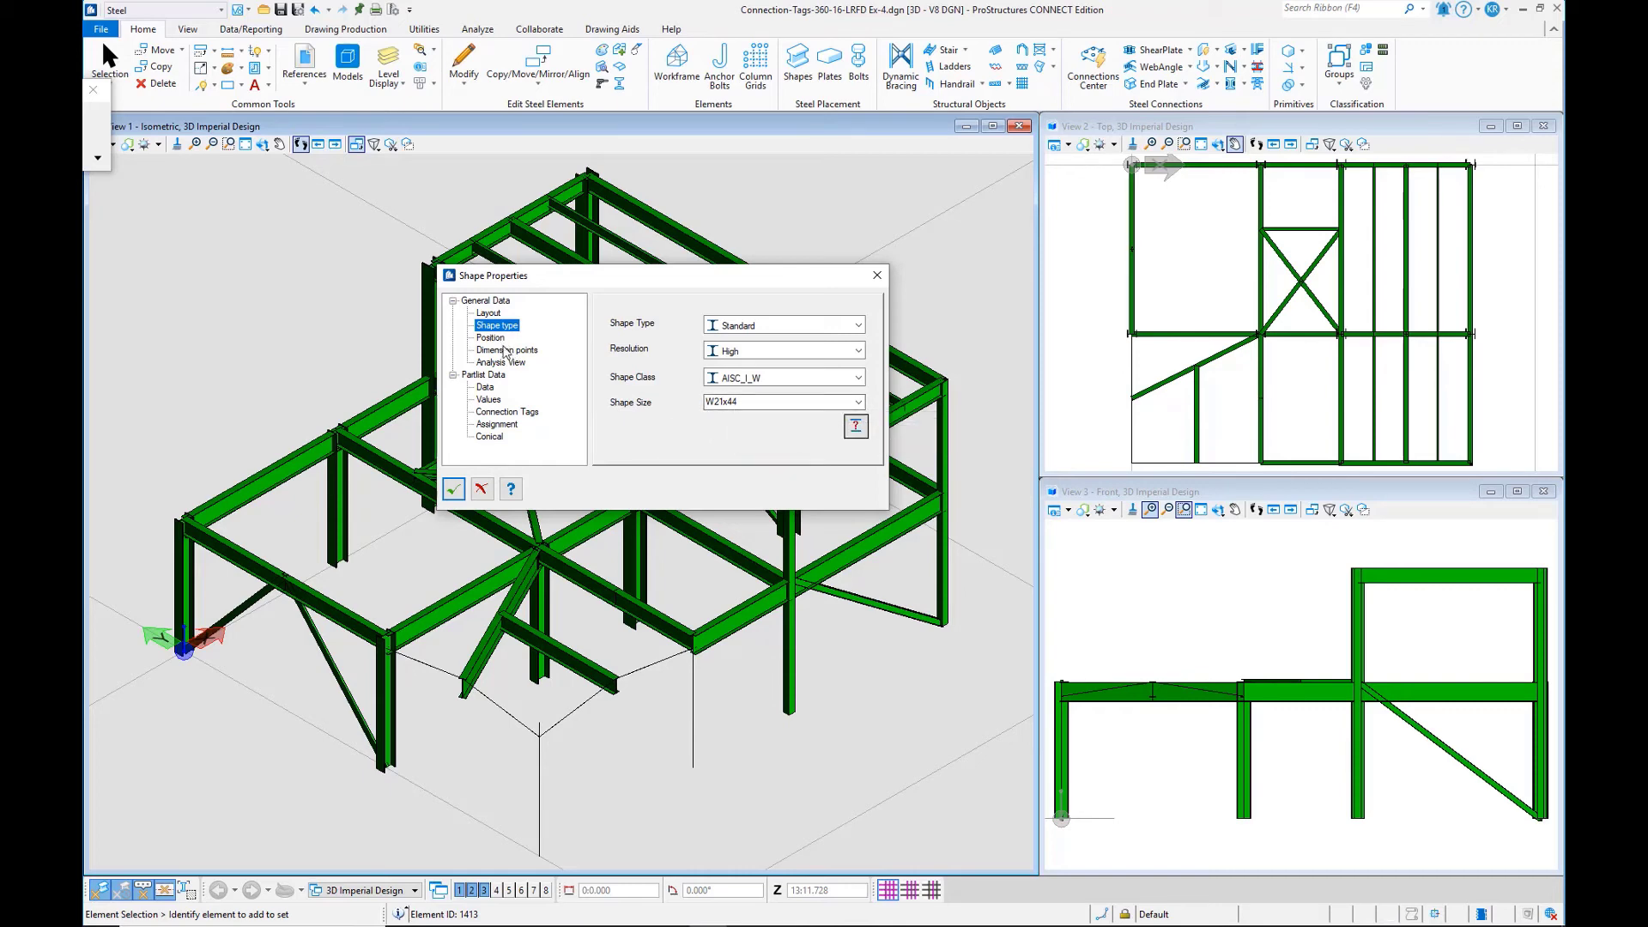
left_click(489, 336)
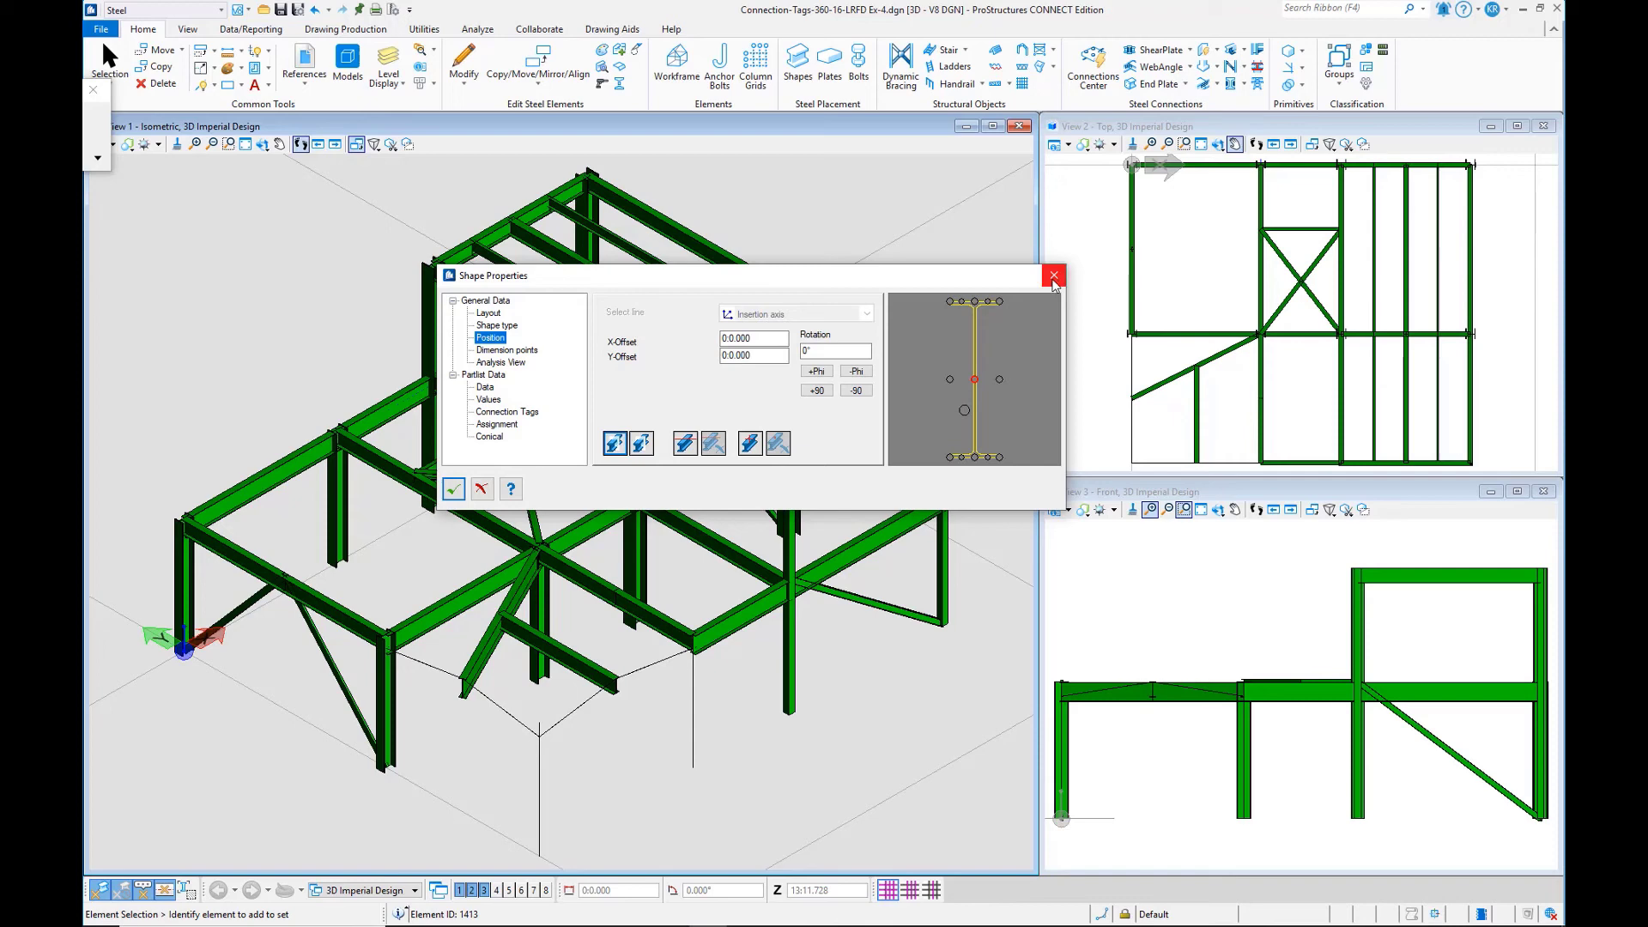
left_click(1053, 274)
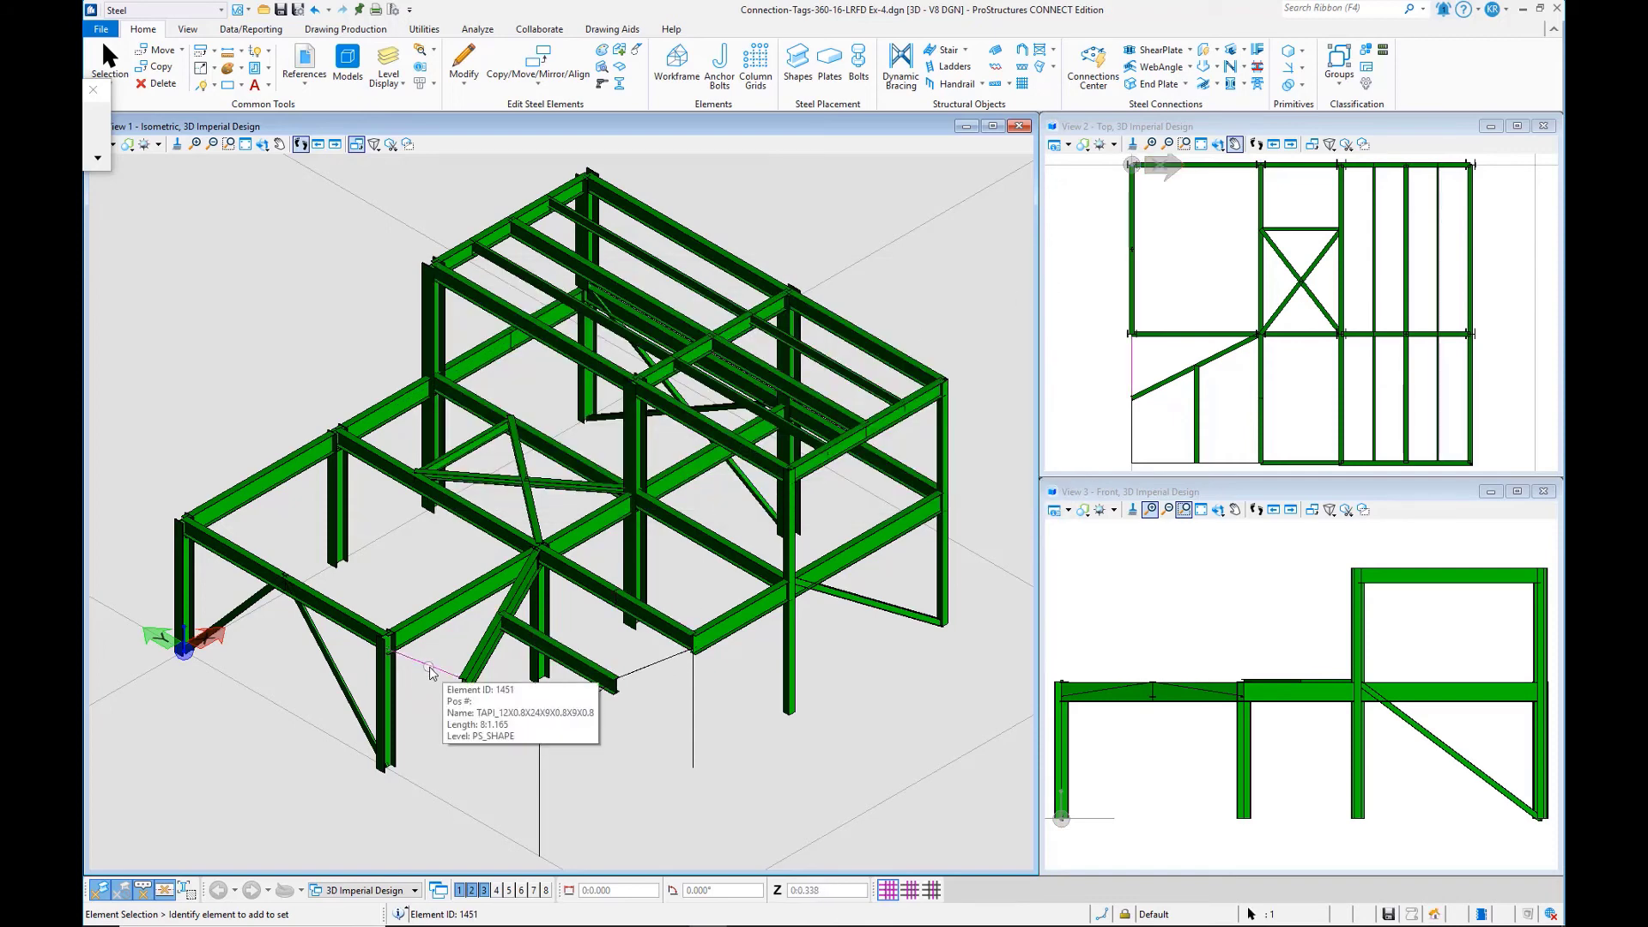
Step: View the lower front diagonal brace's PS Properties showing FP-BCWS connection tags
right_click(432, 673)
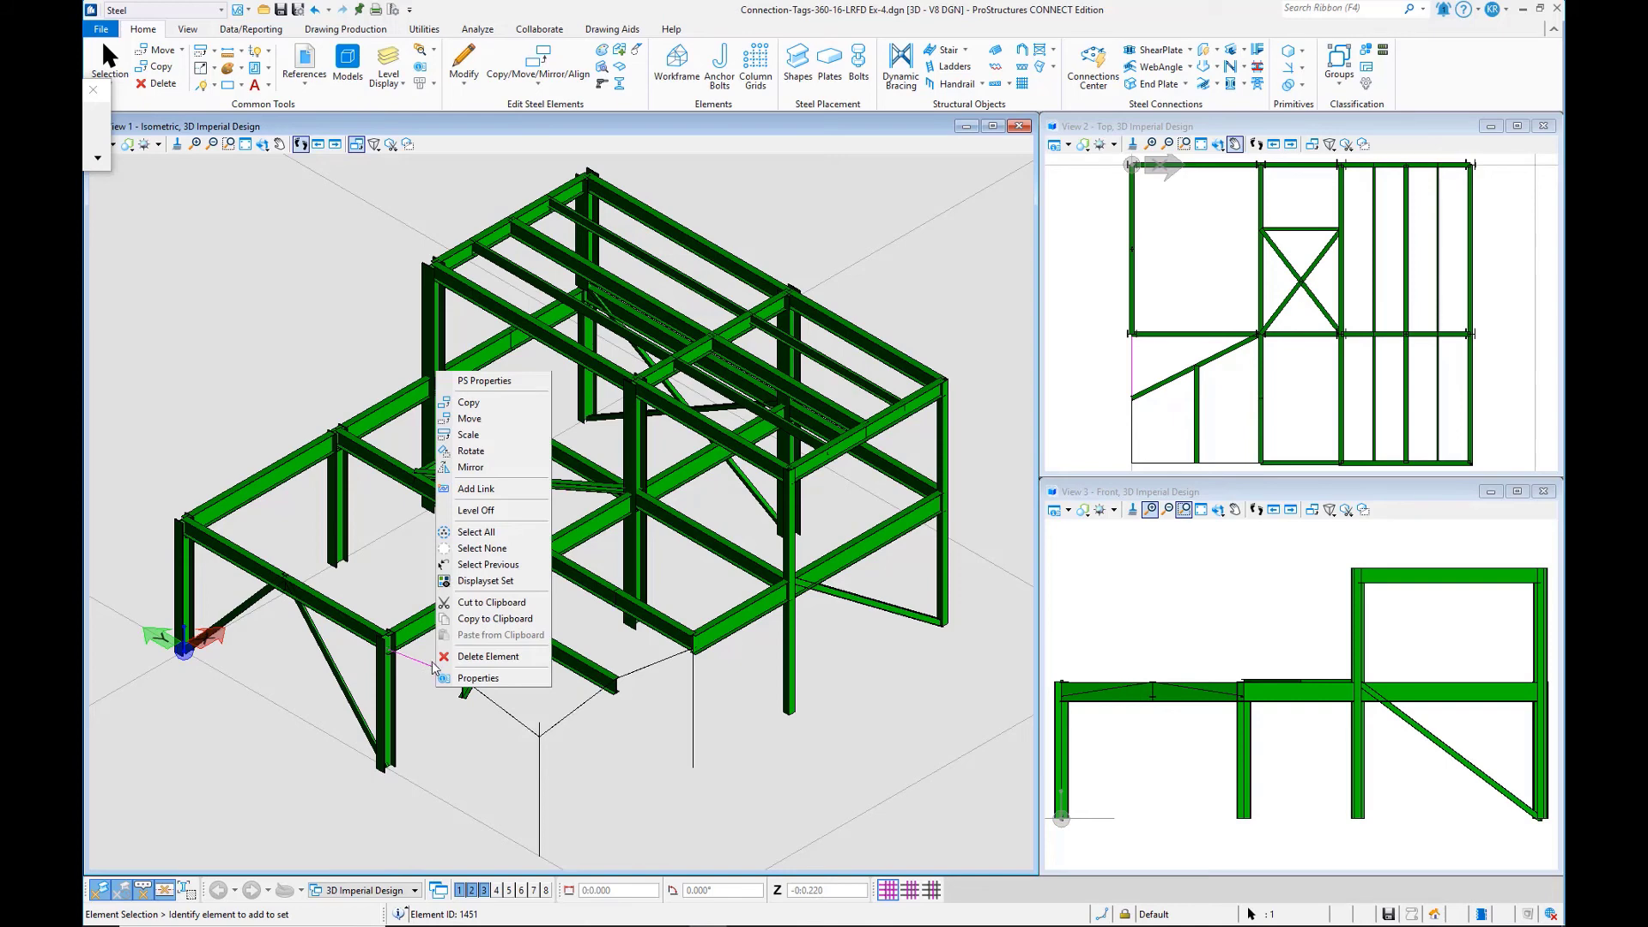
mouse_move(487, 392)
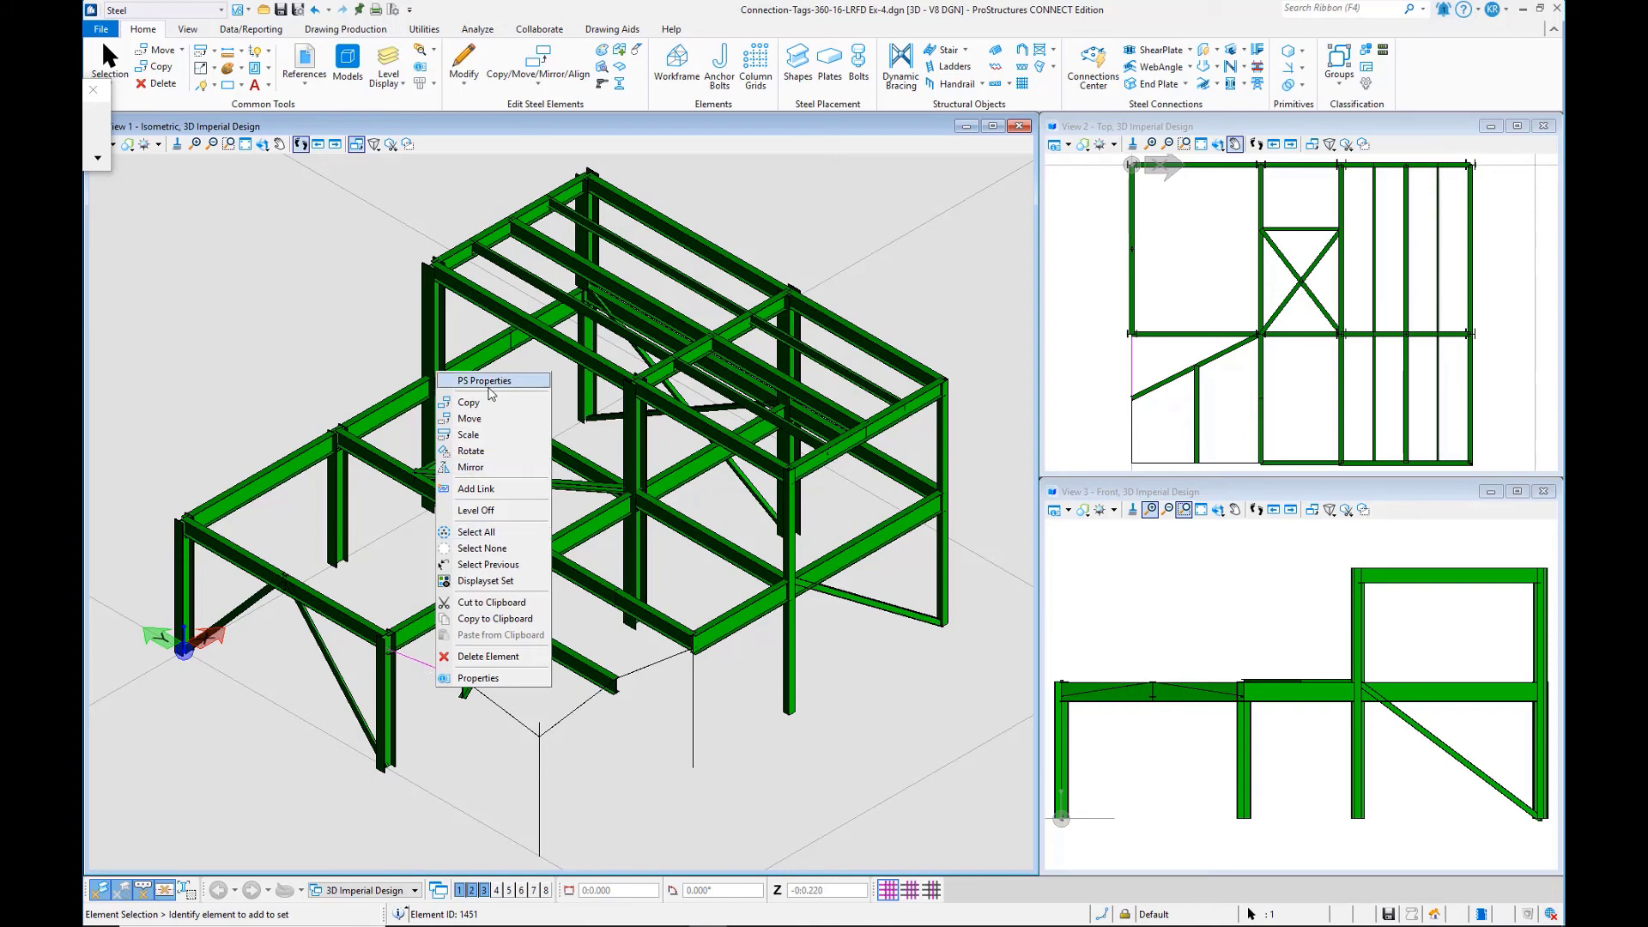
left_click(484, 380)
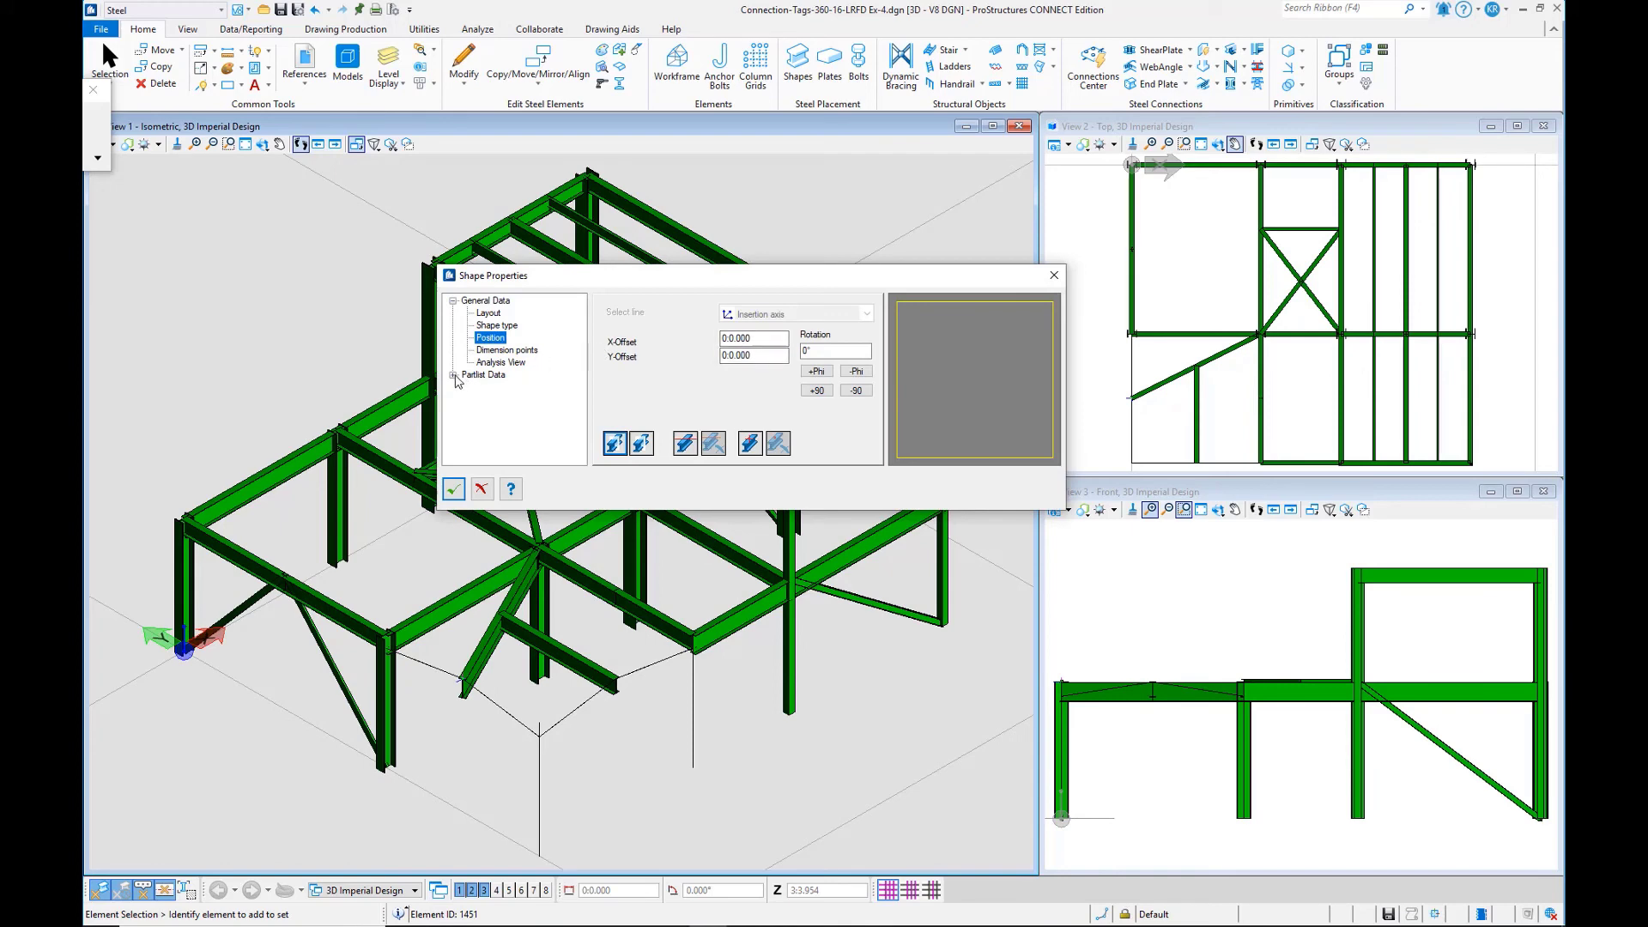
left_click(504, 412)
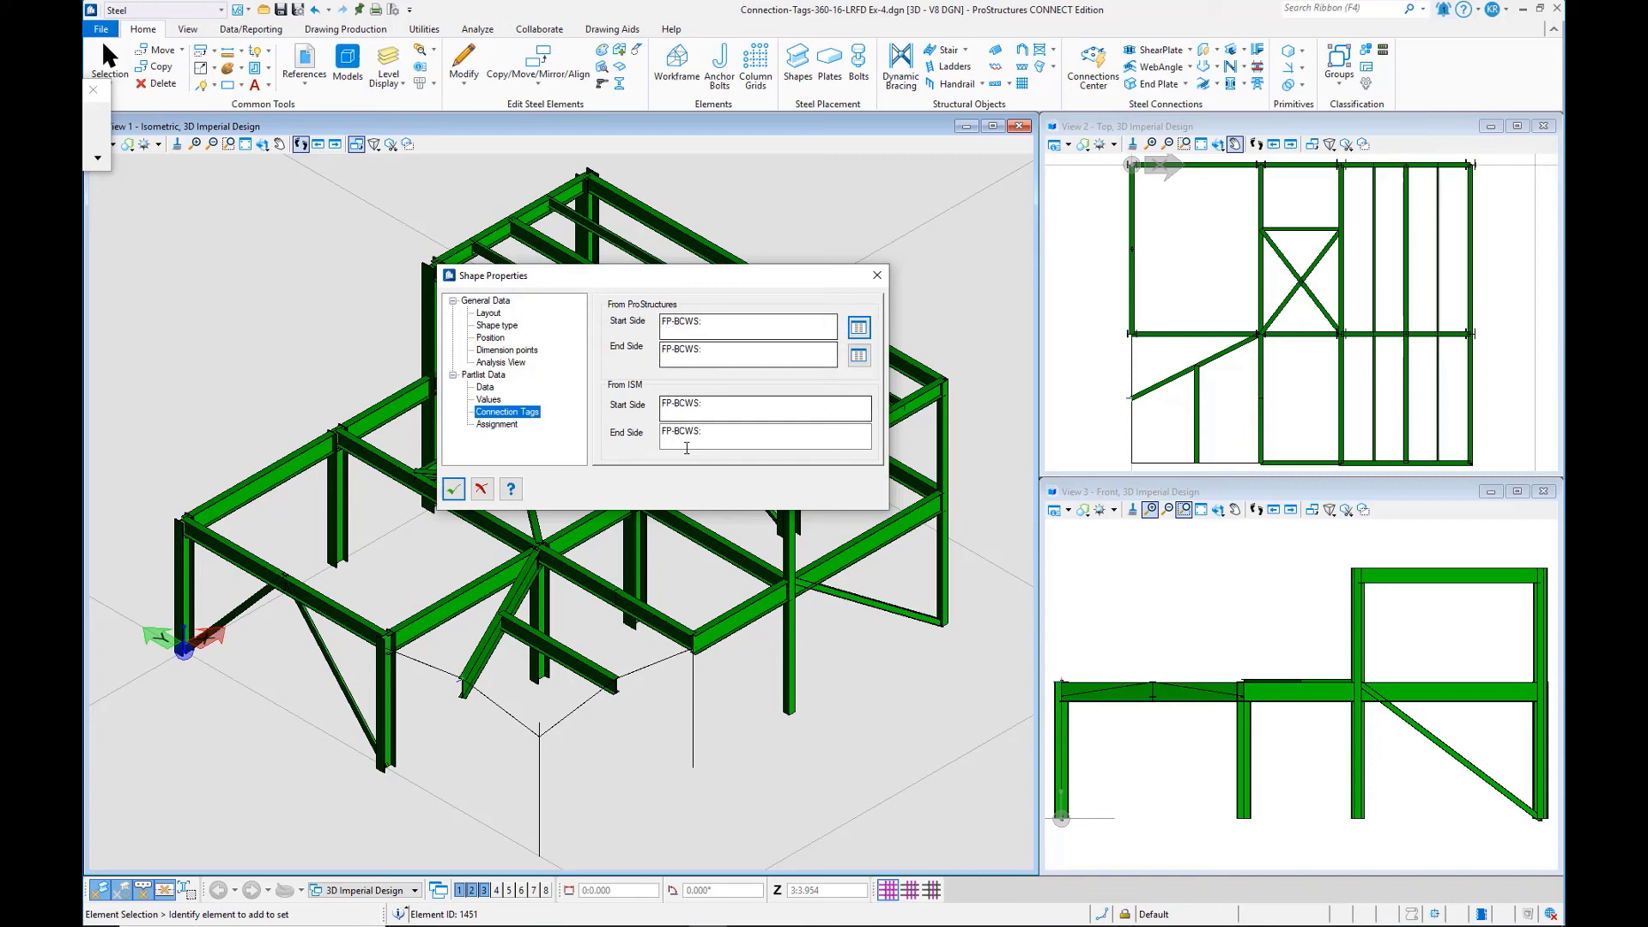
mouse_move(505, 566)
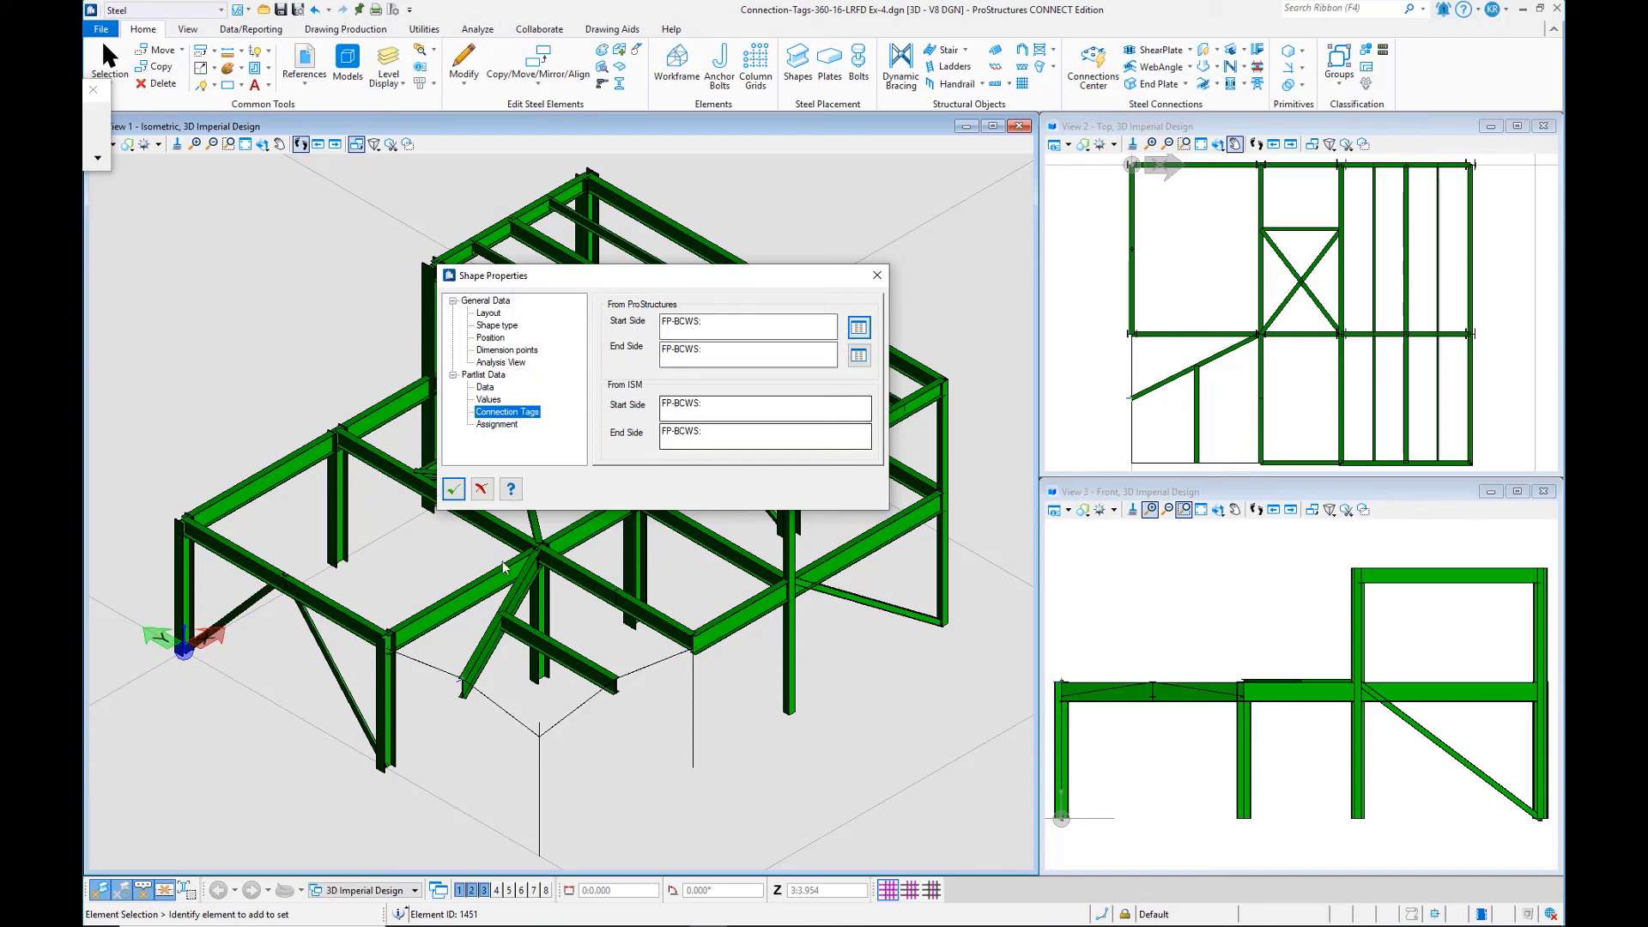
mouse_move(659, 782)
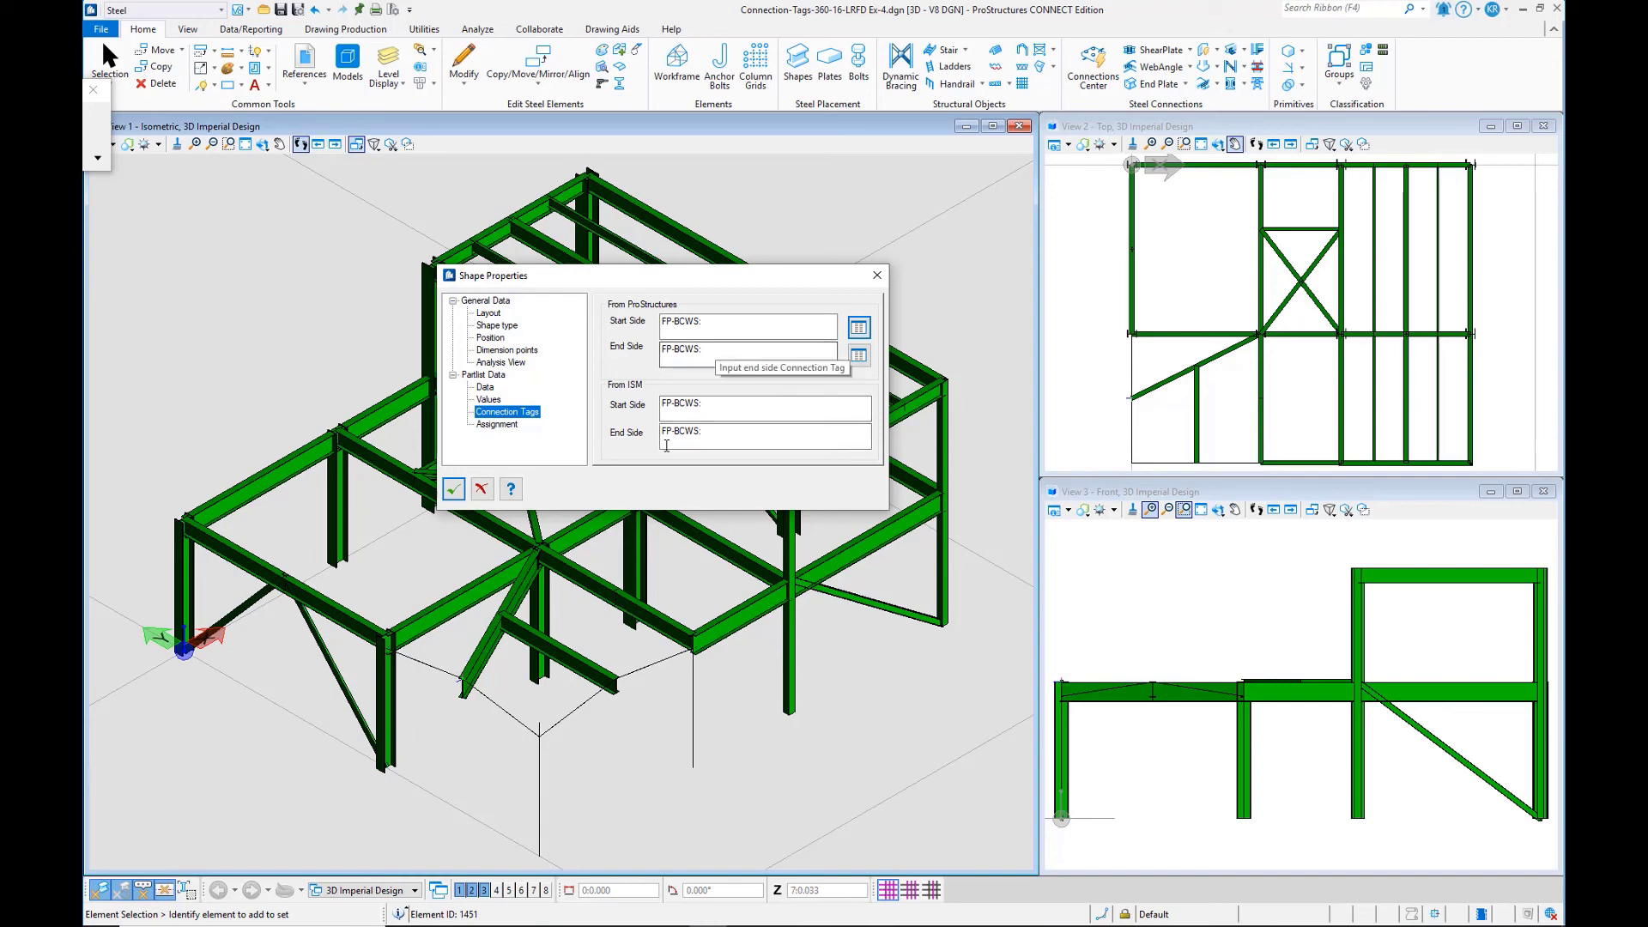
mouse_move(876, 274)
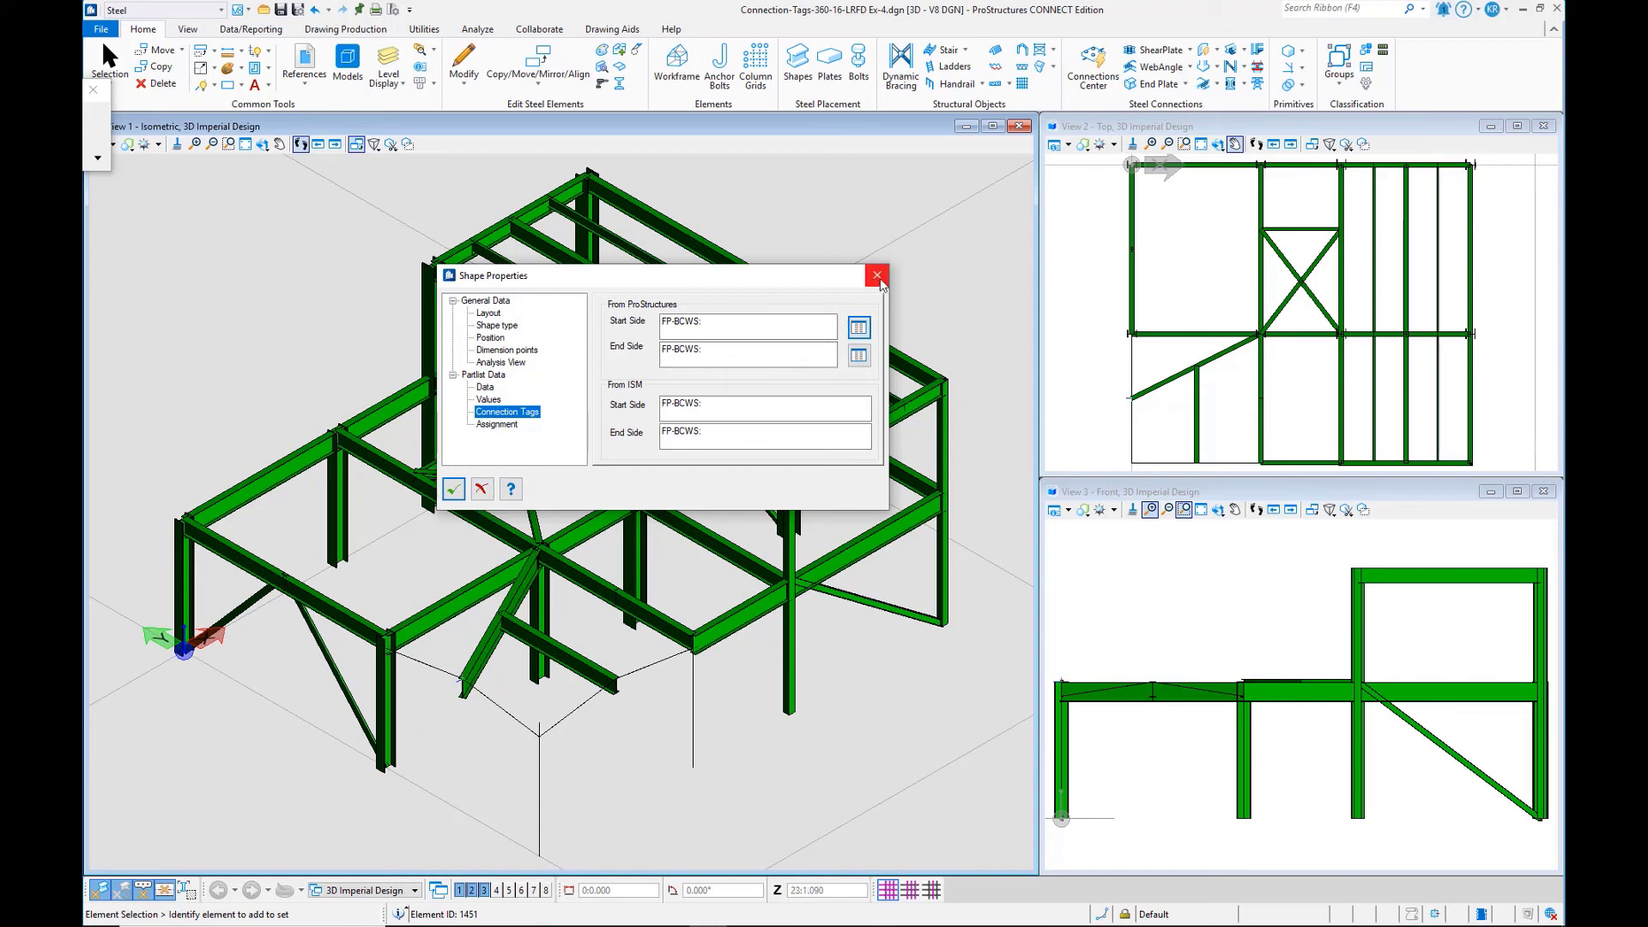